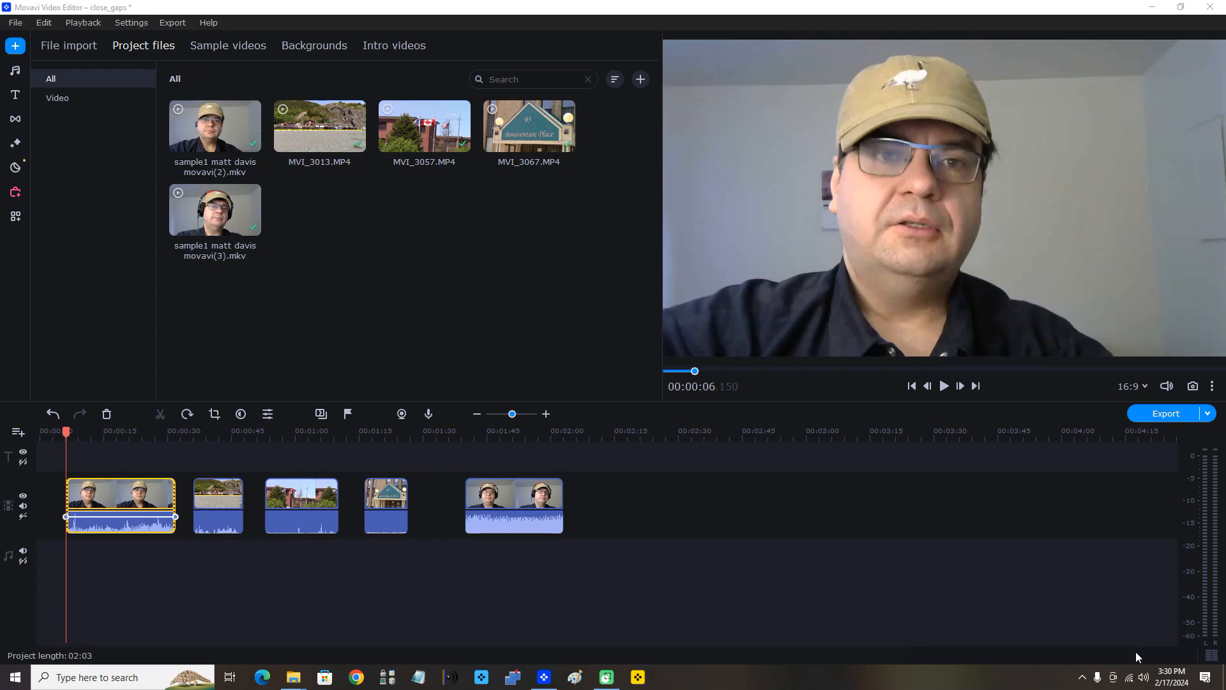
mouse_move(1047, 545)
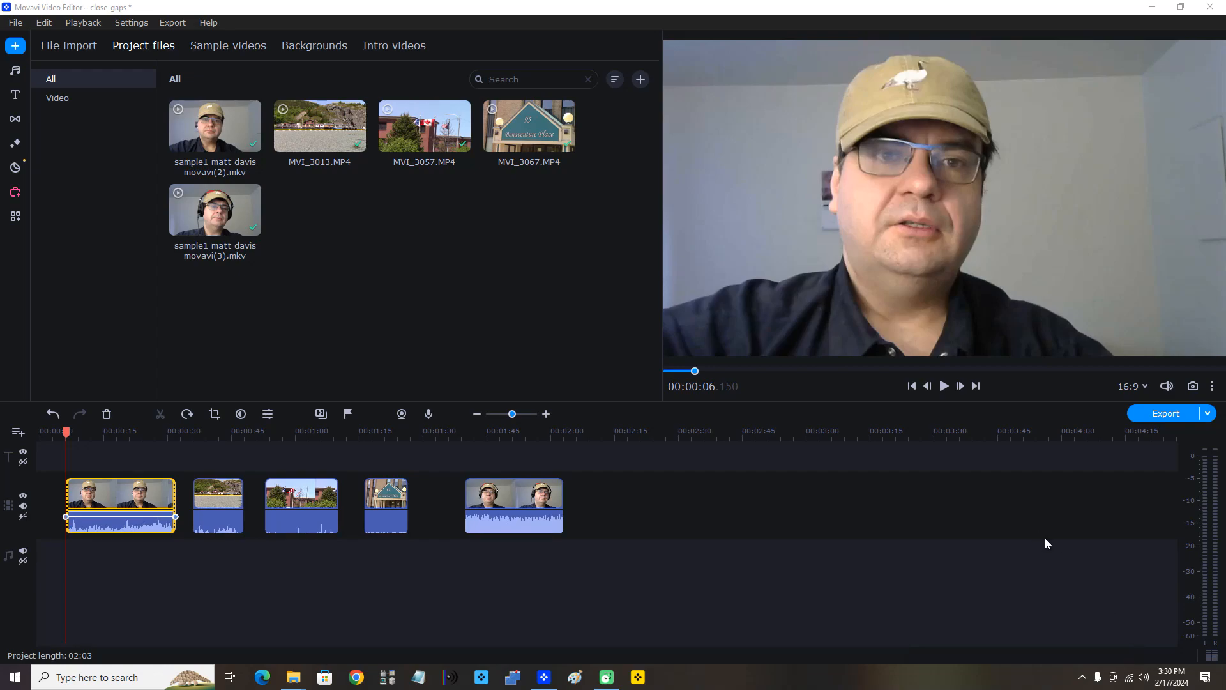
mouse_move(654, 546)
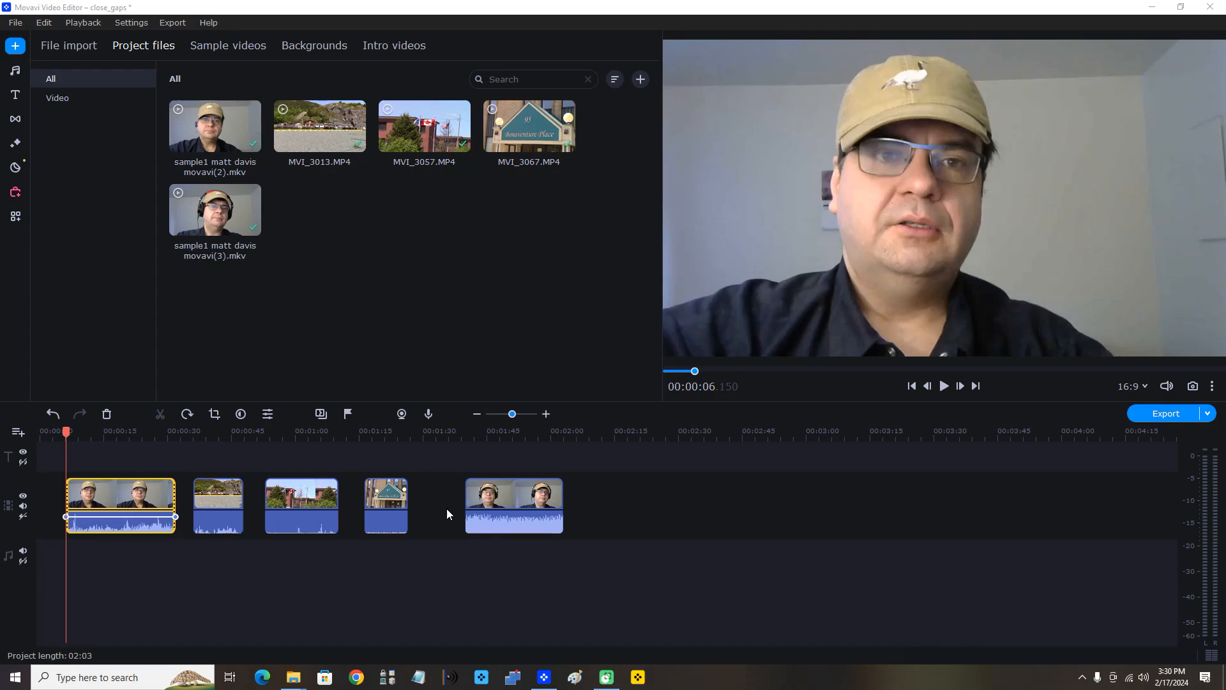
mouse_move(428, 514)
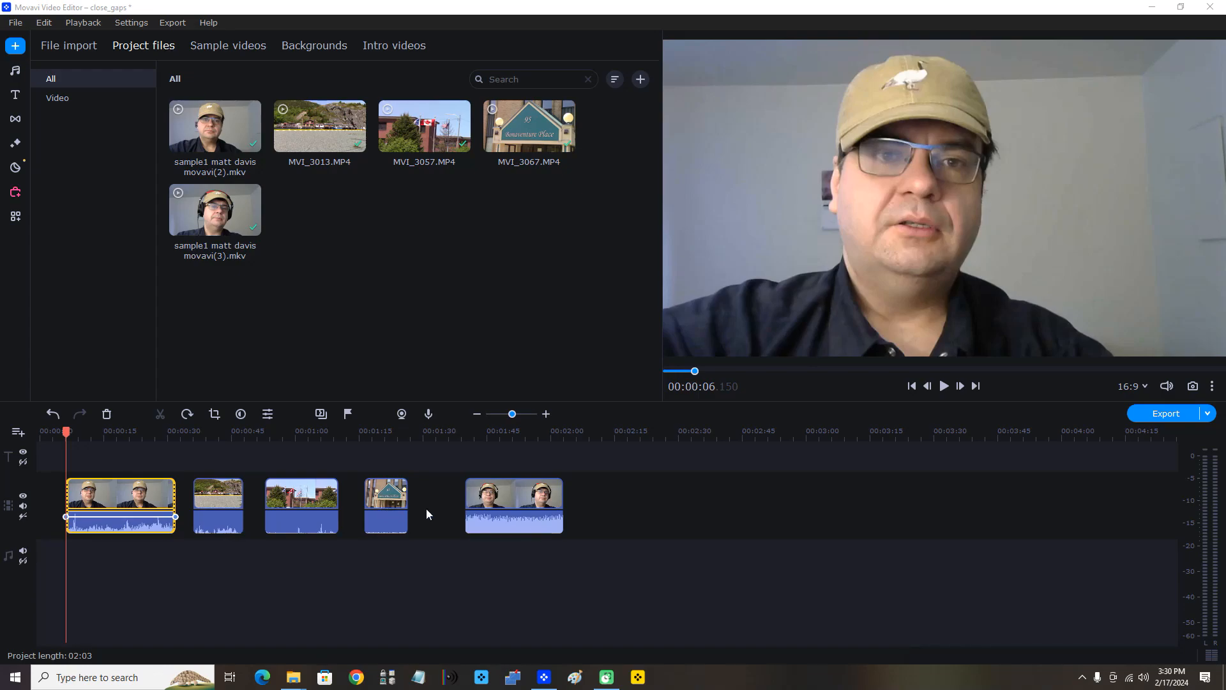
mouse_move(438, 506)
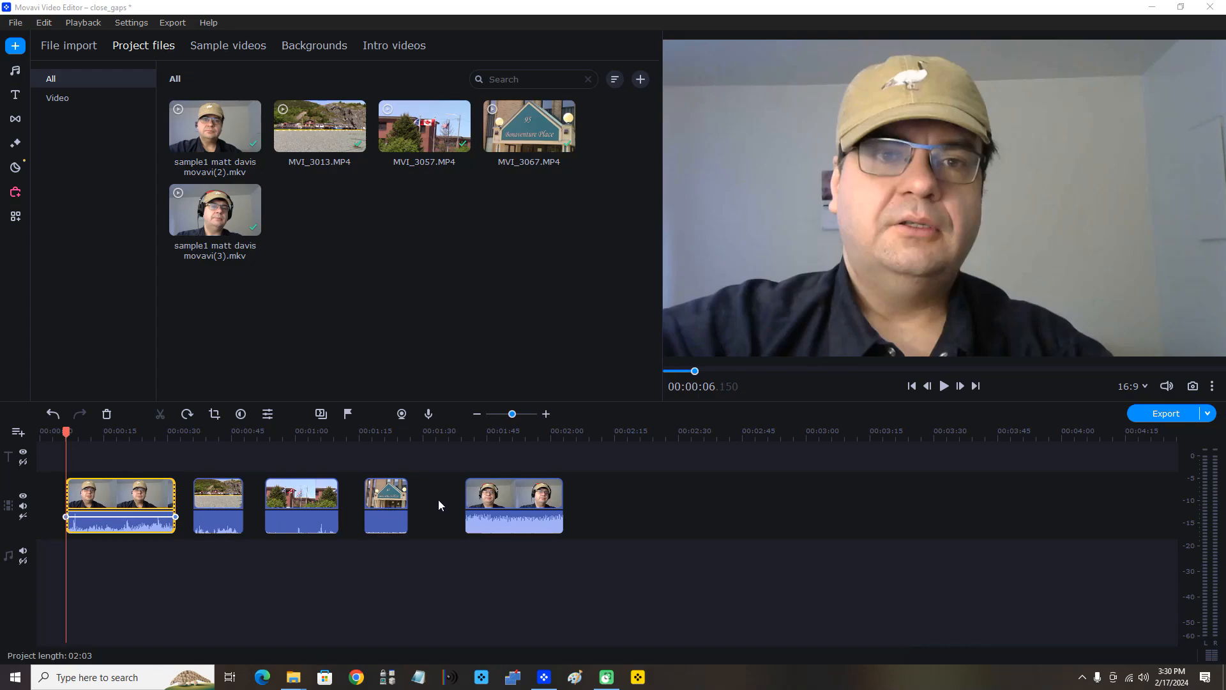
mouse_move(178, 506)
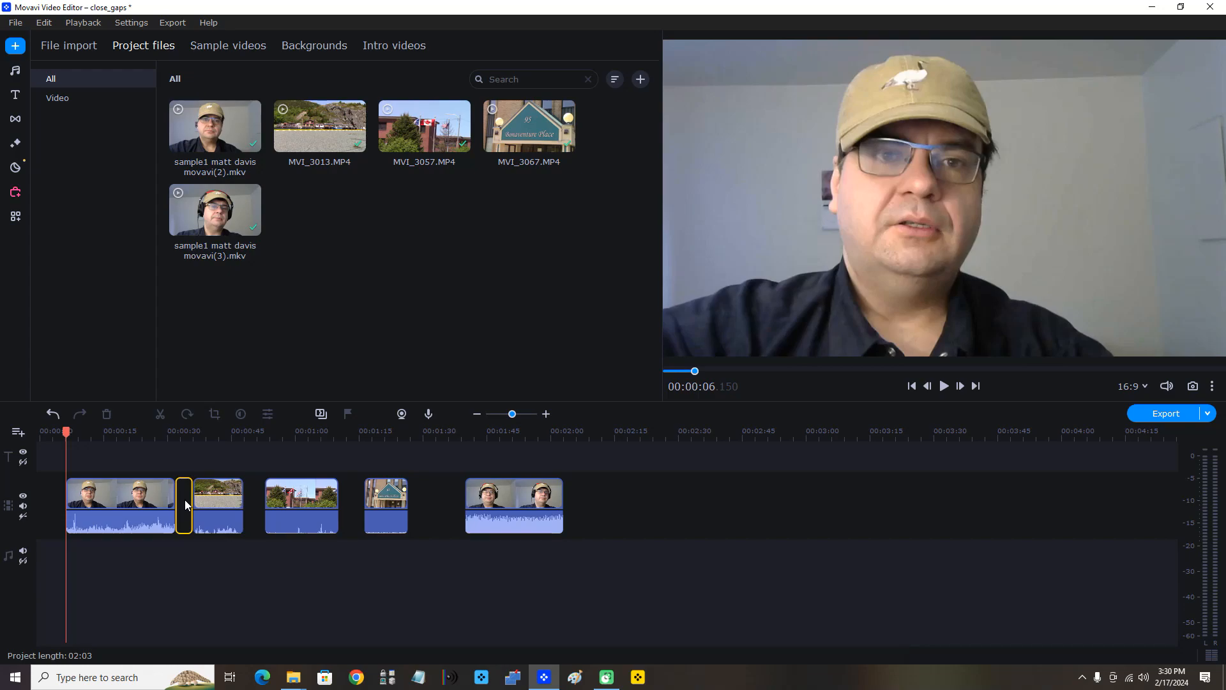
Delete the gap after the opening webcam clip so the first landscape clip sits against it
right_click(184, 505)
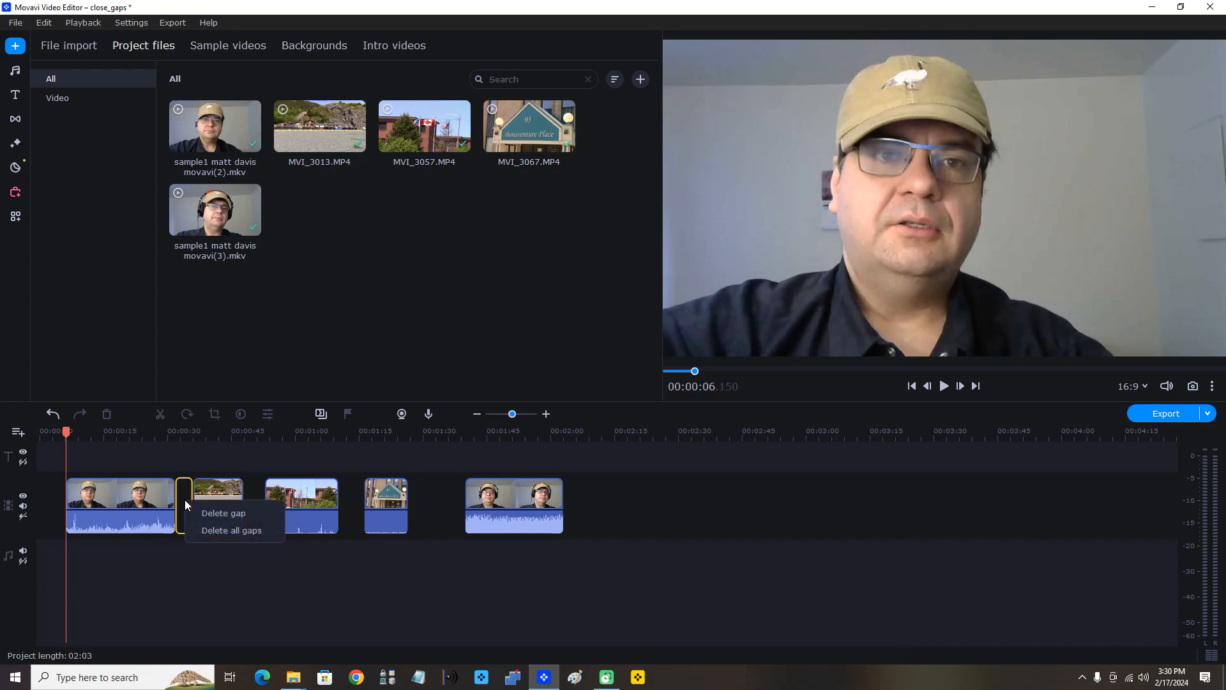
mouse_move(232, 530)
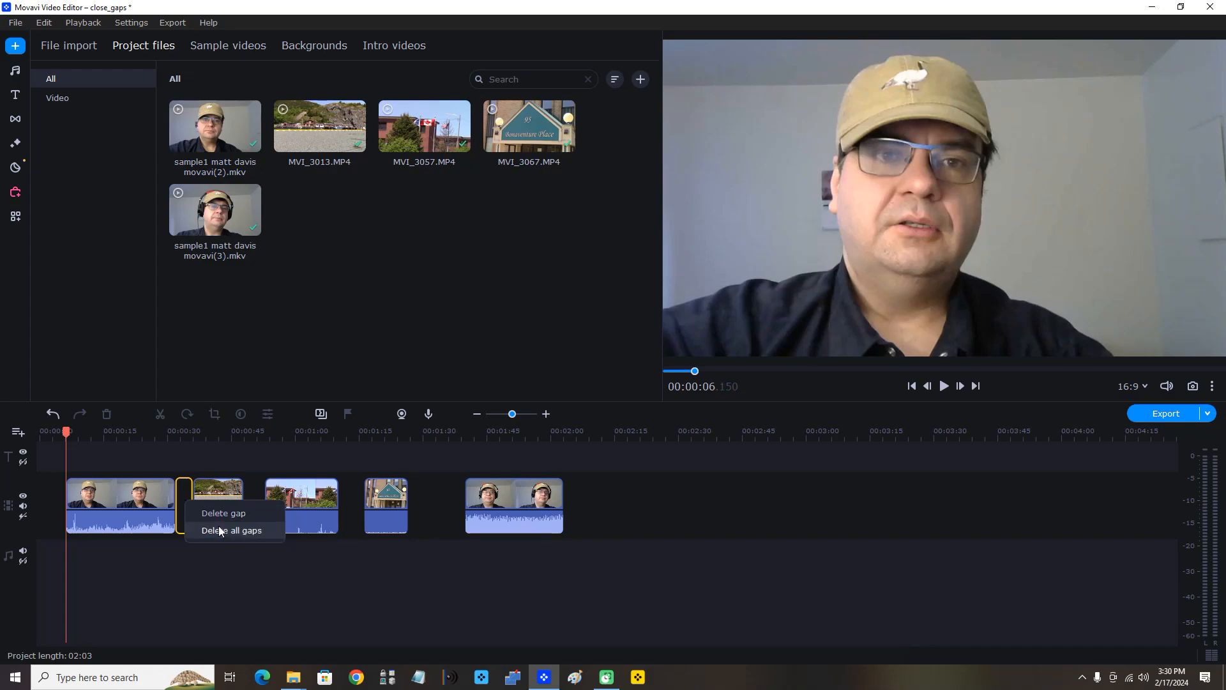
mouse_move(228, 514)
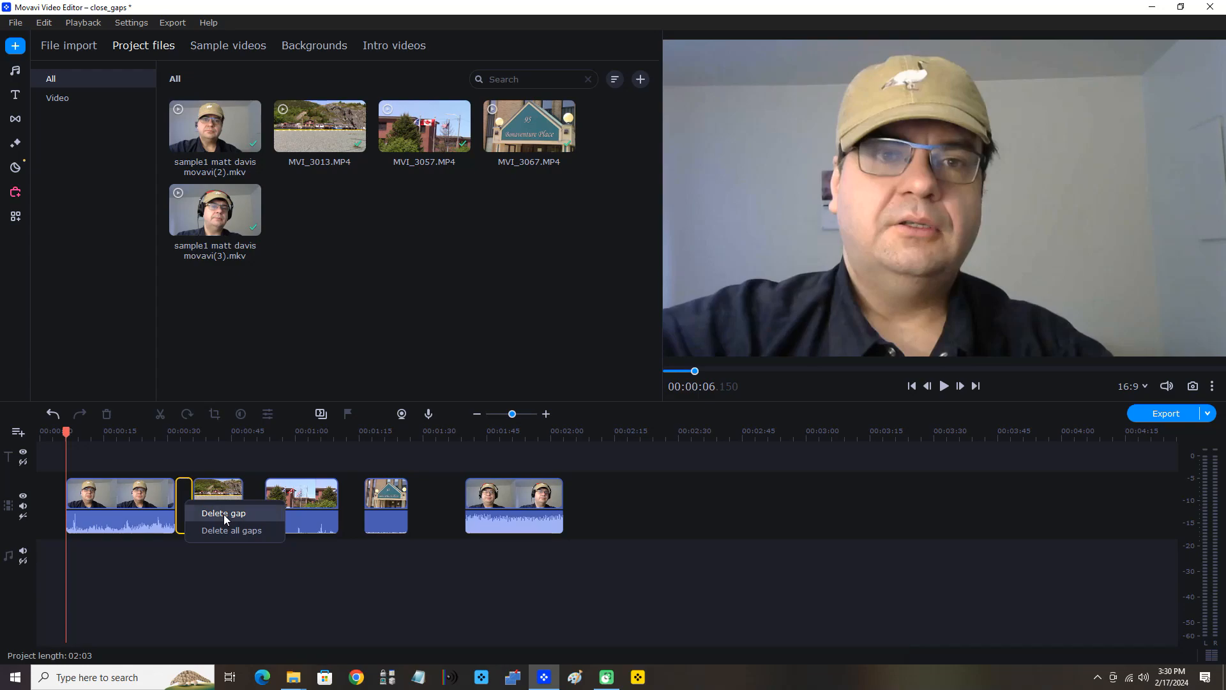
left_click(222, 513)
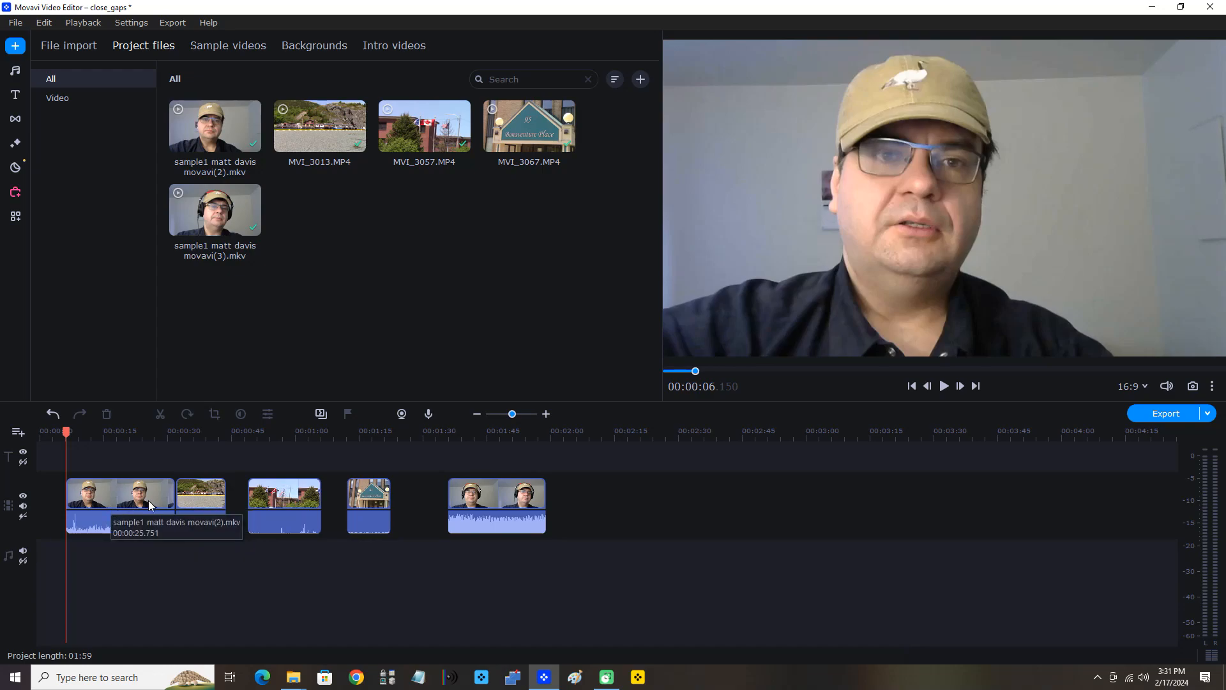
mouse_move(221, 501)
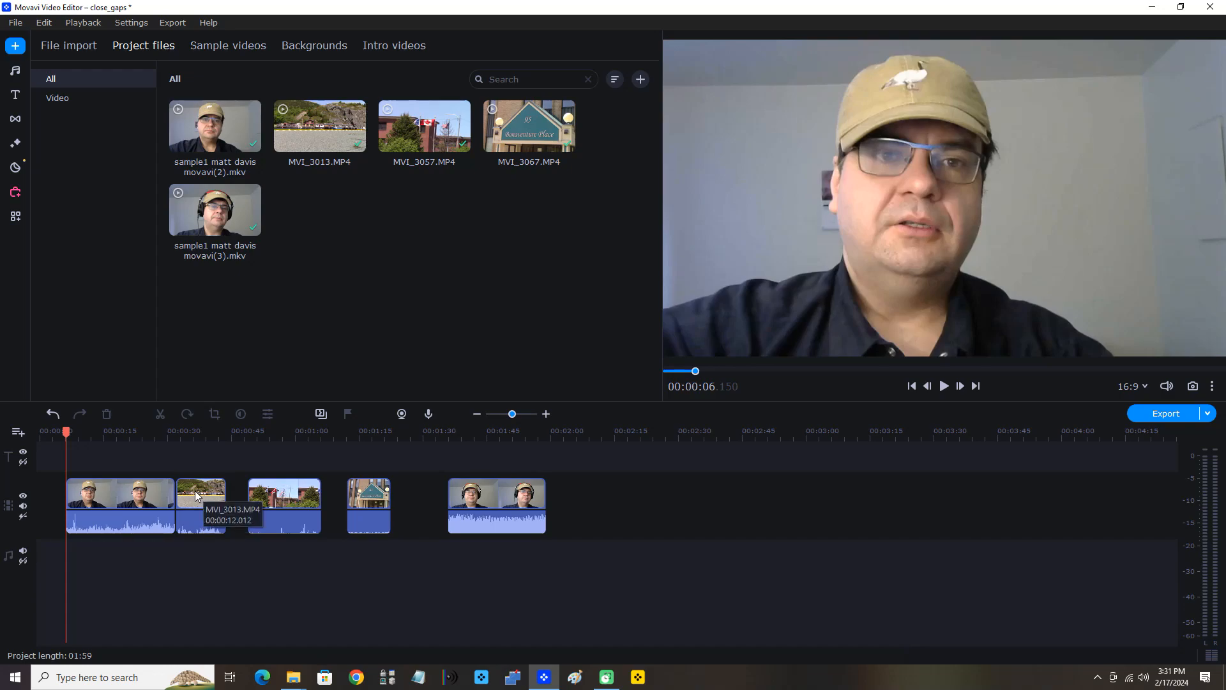
Cut the MVI_3057.MP4 flag clip from the track, leaving empty space before the signpost clip
left_click(284, 505)
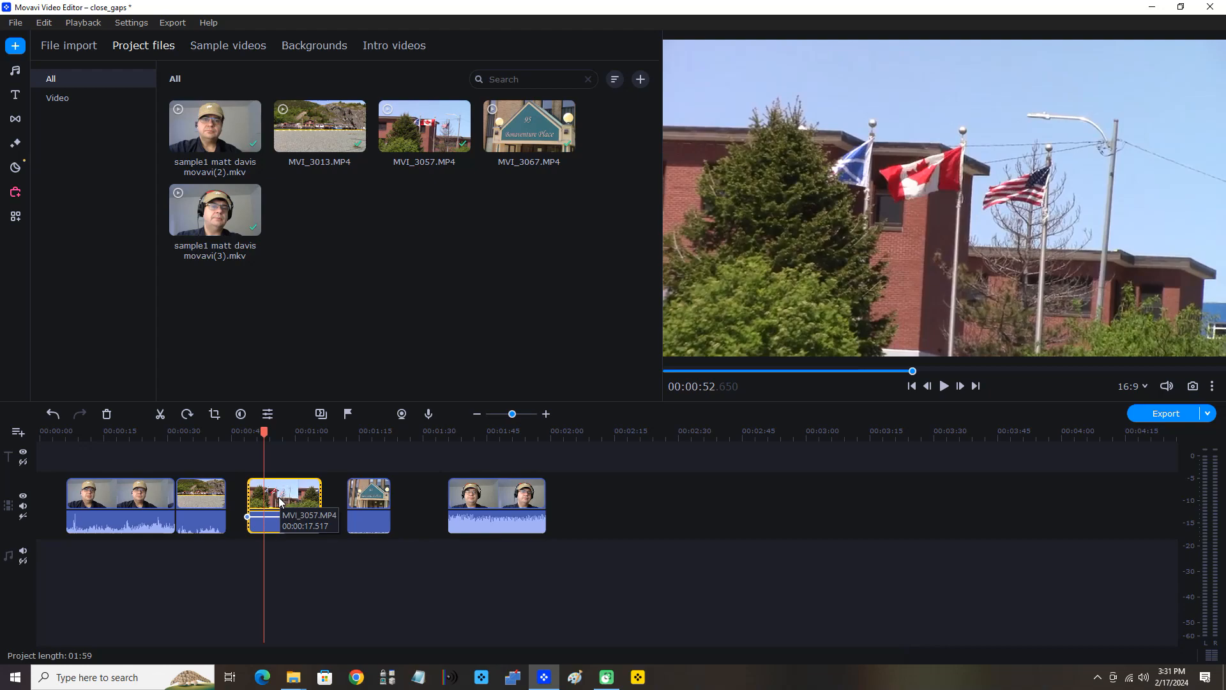
right_click(284, 505)
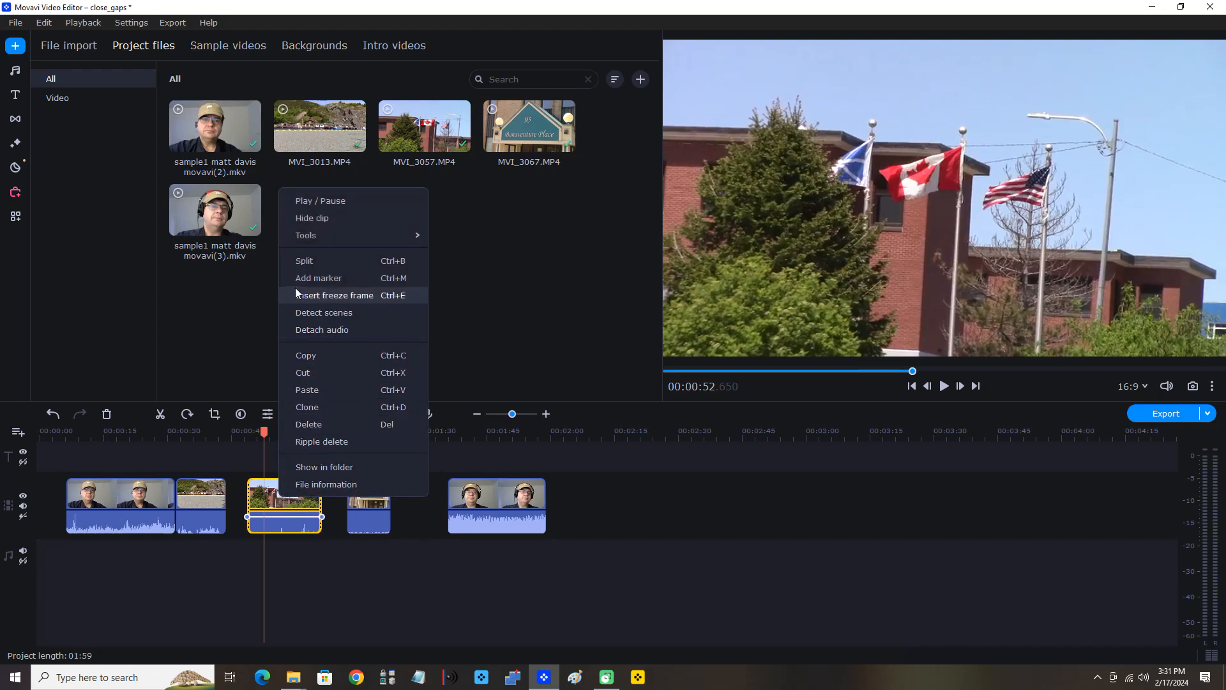
mouse_move(317, 411)
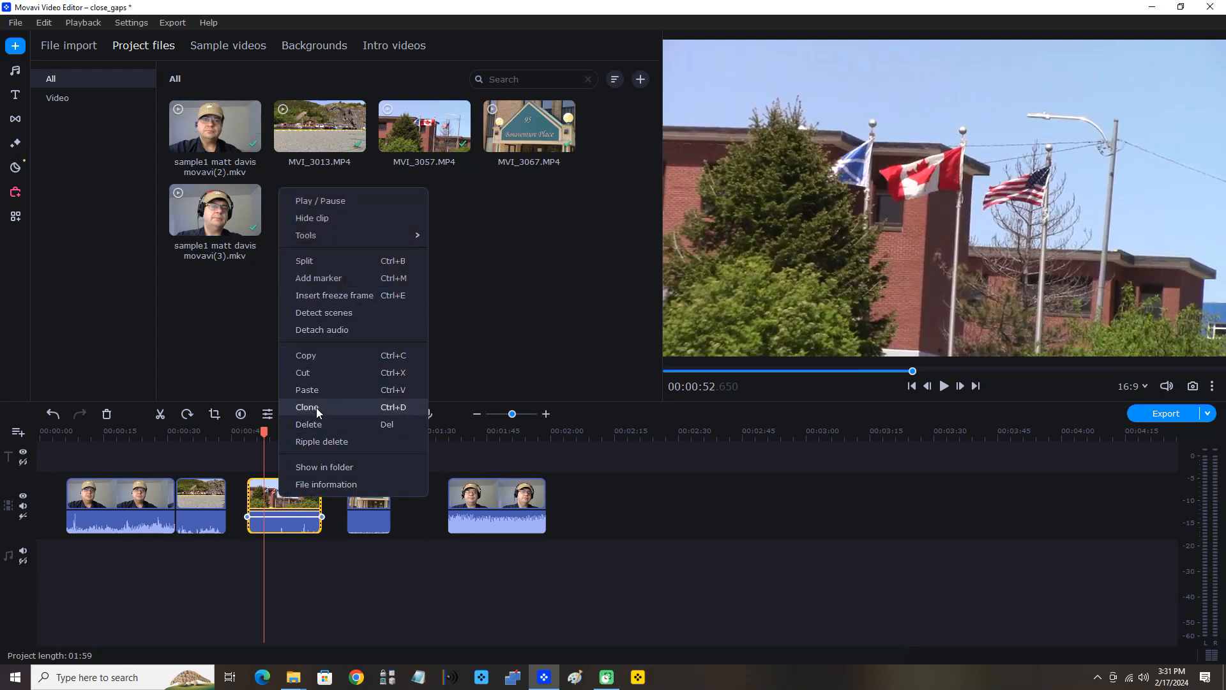
mouse_move(323, 360)
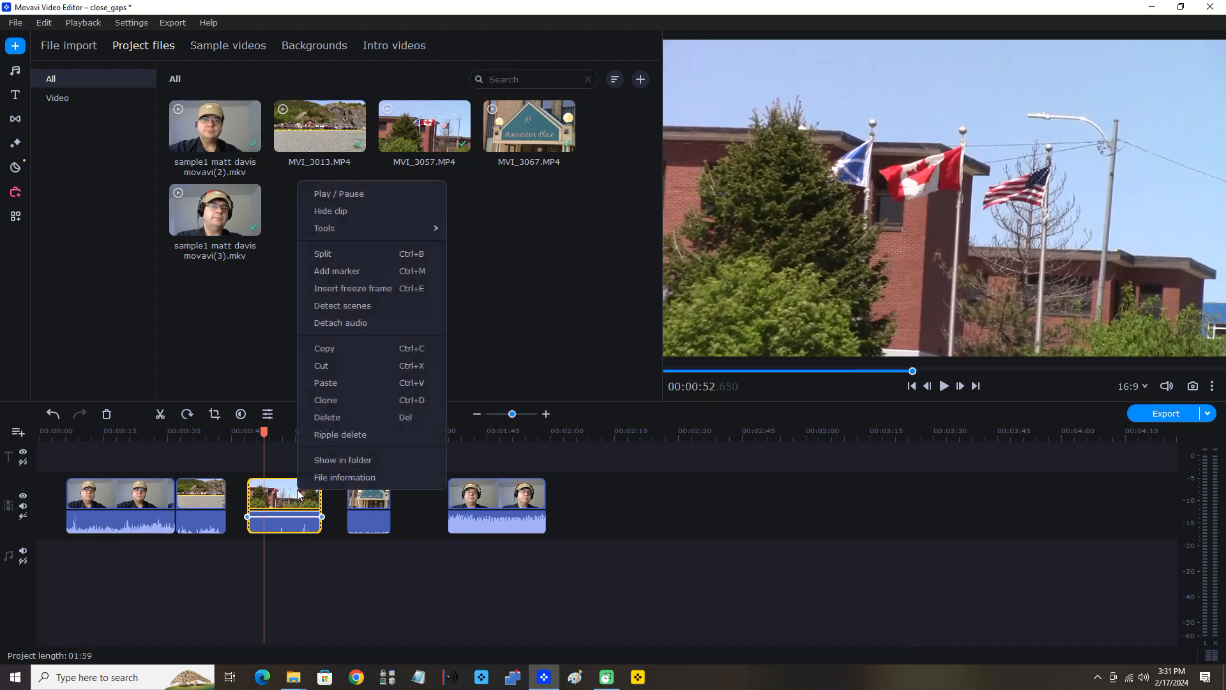
left_click(327, 416)
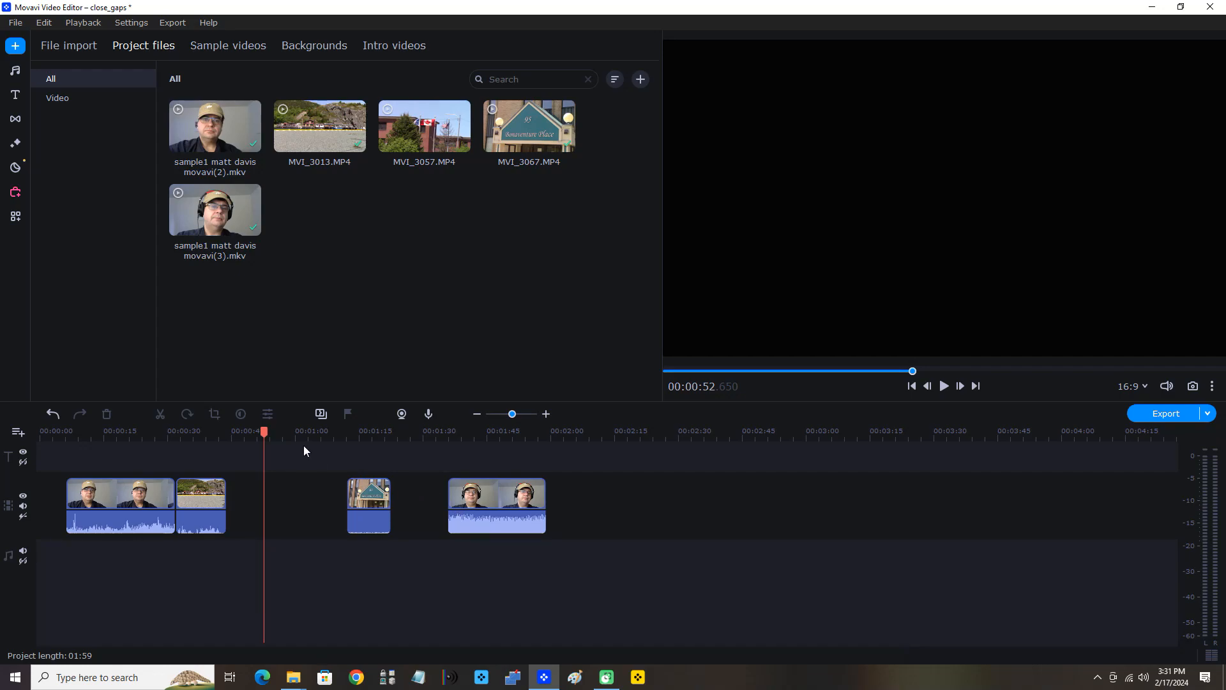
mouse_move(406, 505)
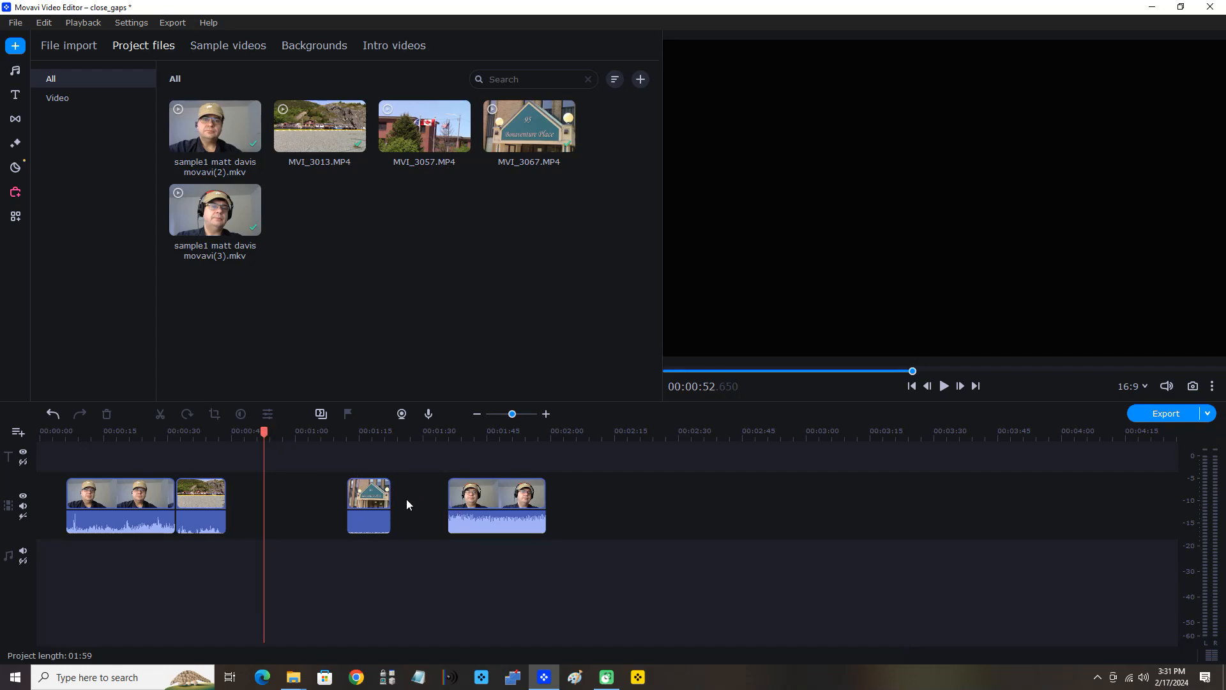
left_click(419, 505)
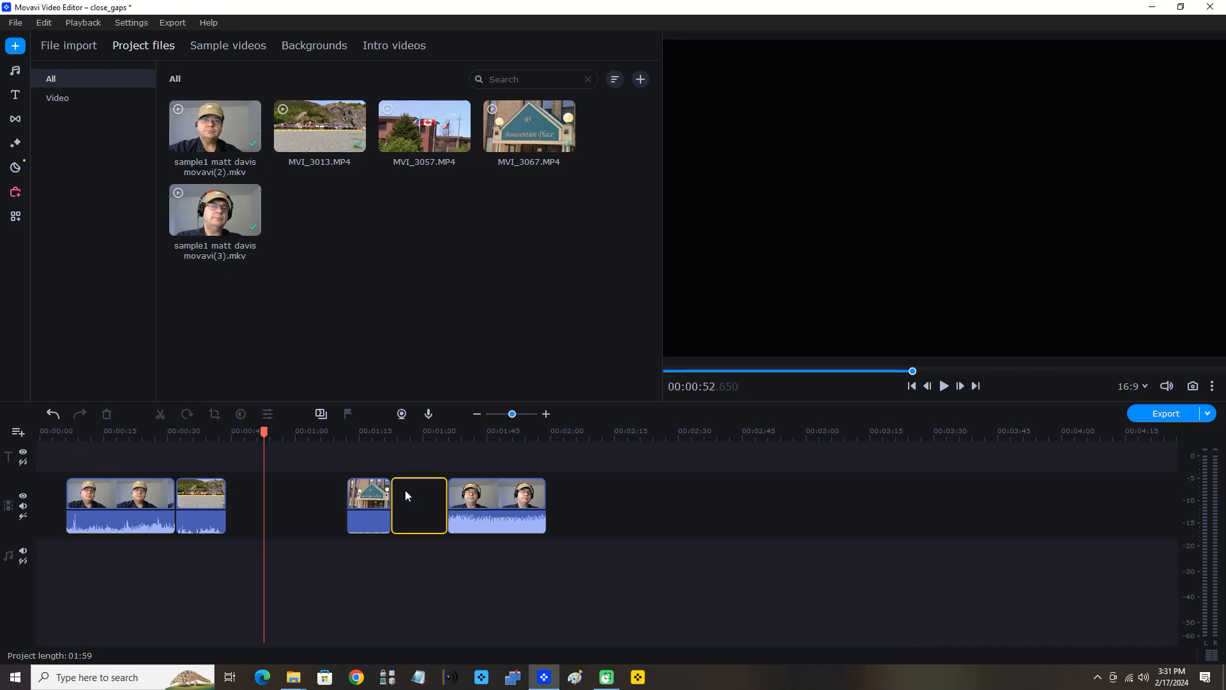
right_click(419, 504)
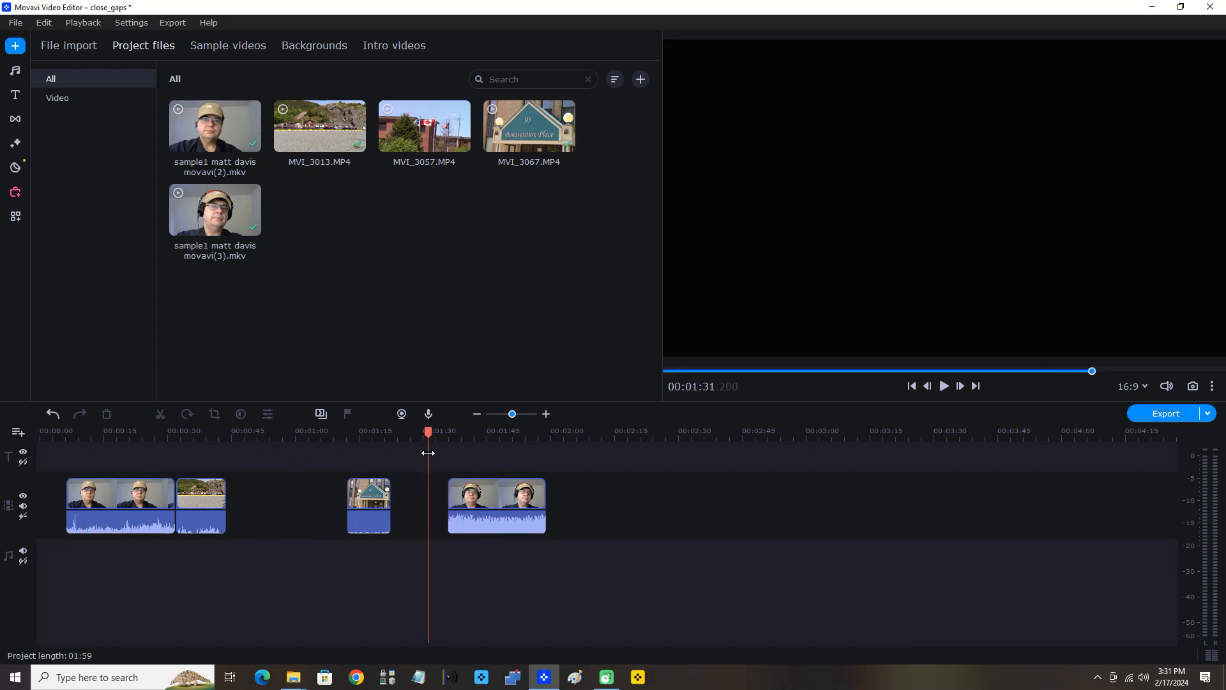
right_click(417, 505)
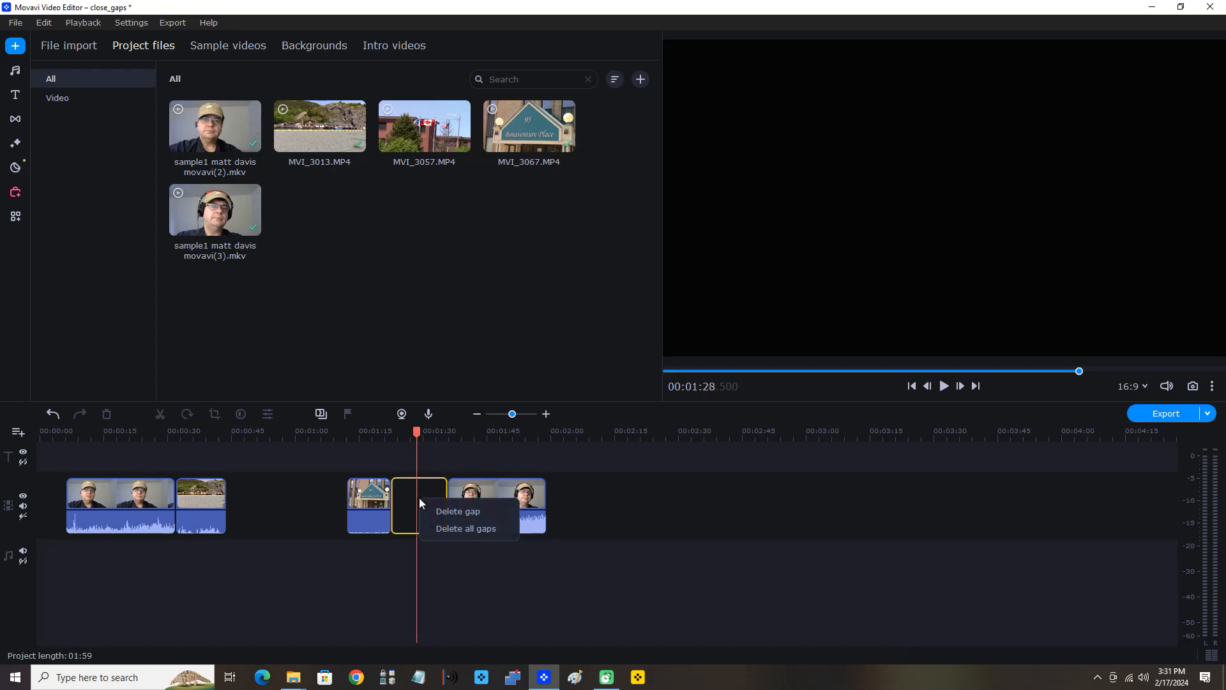
left_click(457, 511)
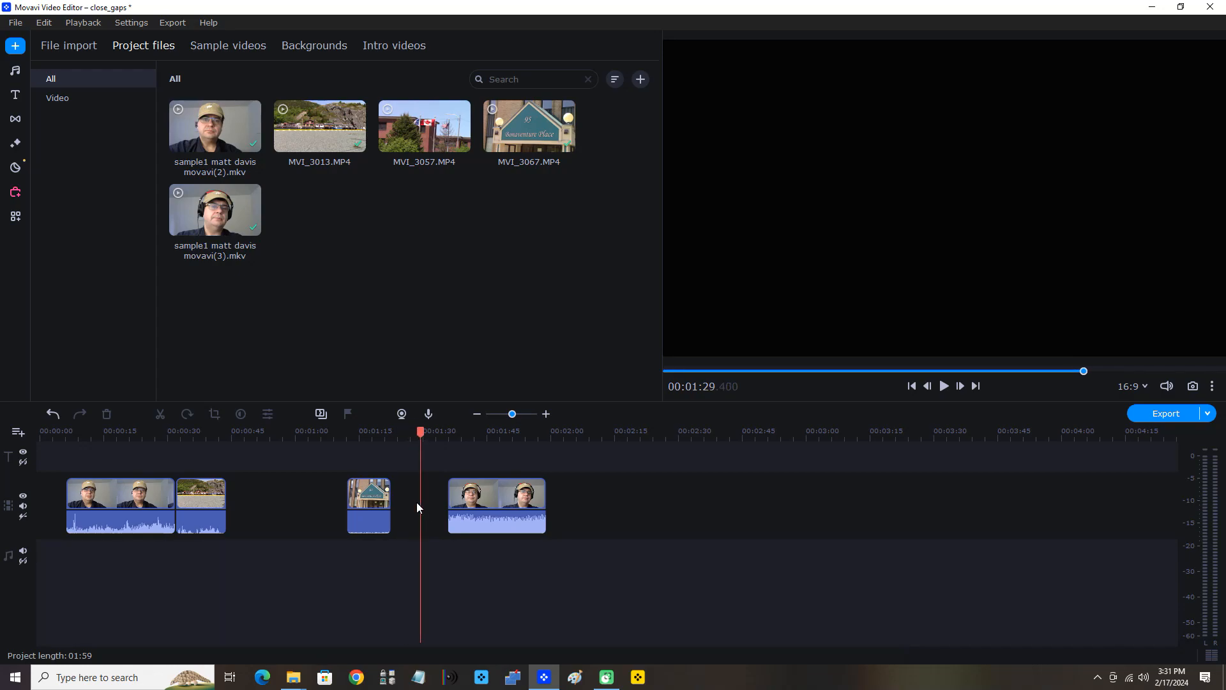
right_click(419, 501)
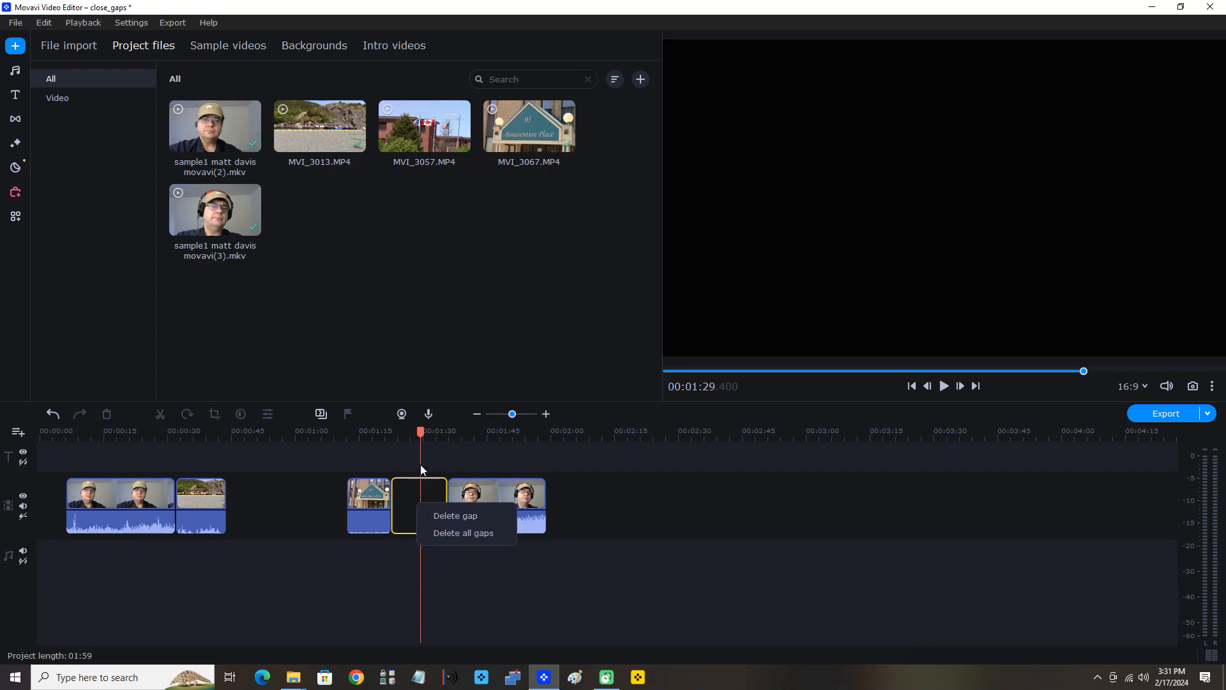
left_click(455, 515)
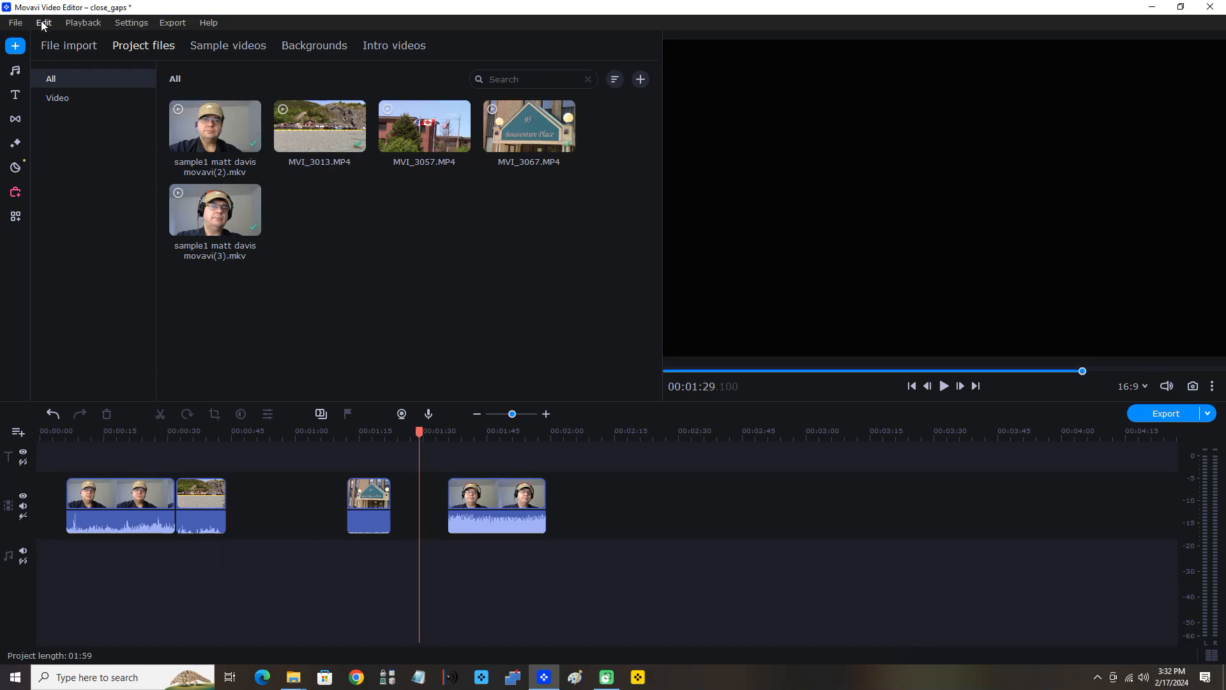
Paste the flag clip at 01:29 via Edit > Paste, ahead of the last webcam clip
left_click(44, 22)
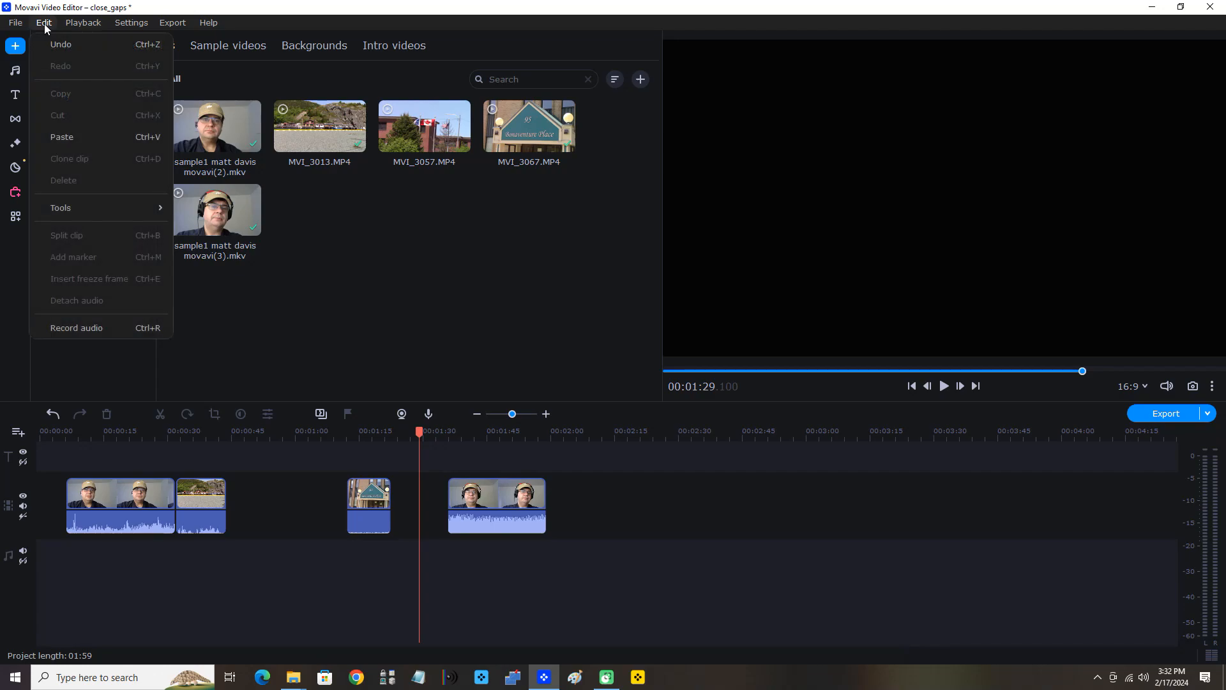
mouse_move(74, 141)
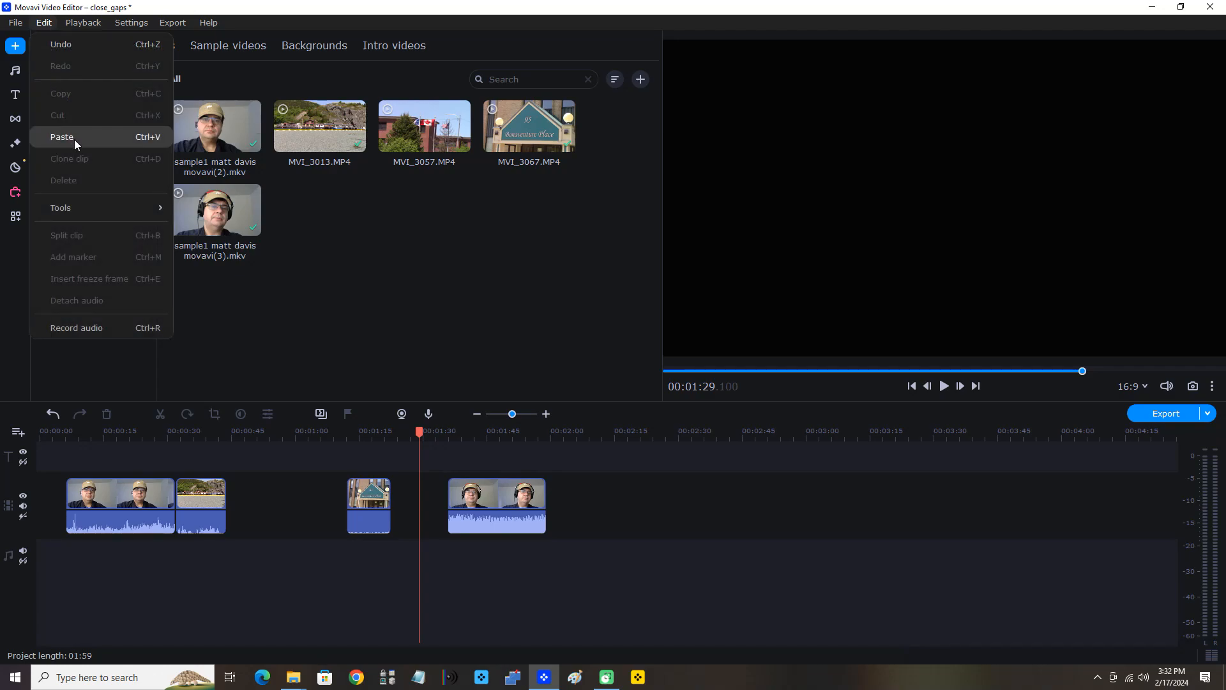
left_click(62, 137)
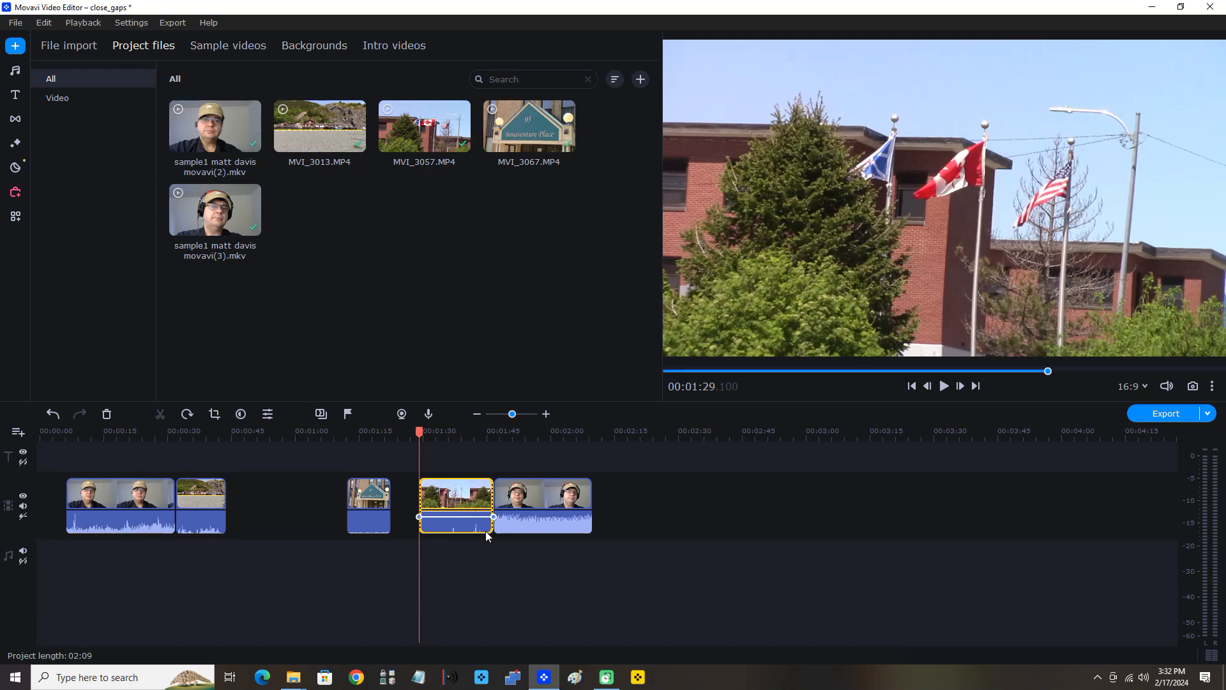
mouse_move(489, 582)
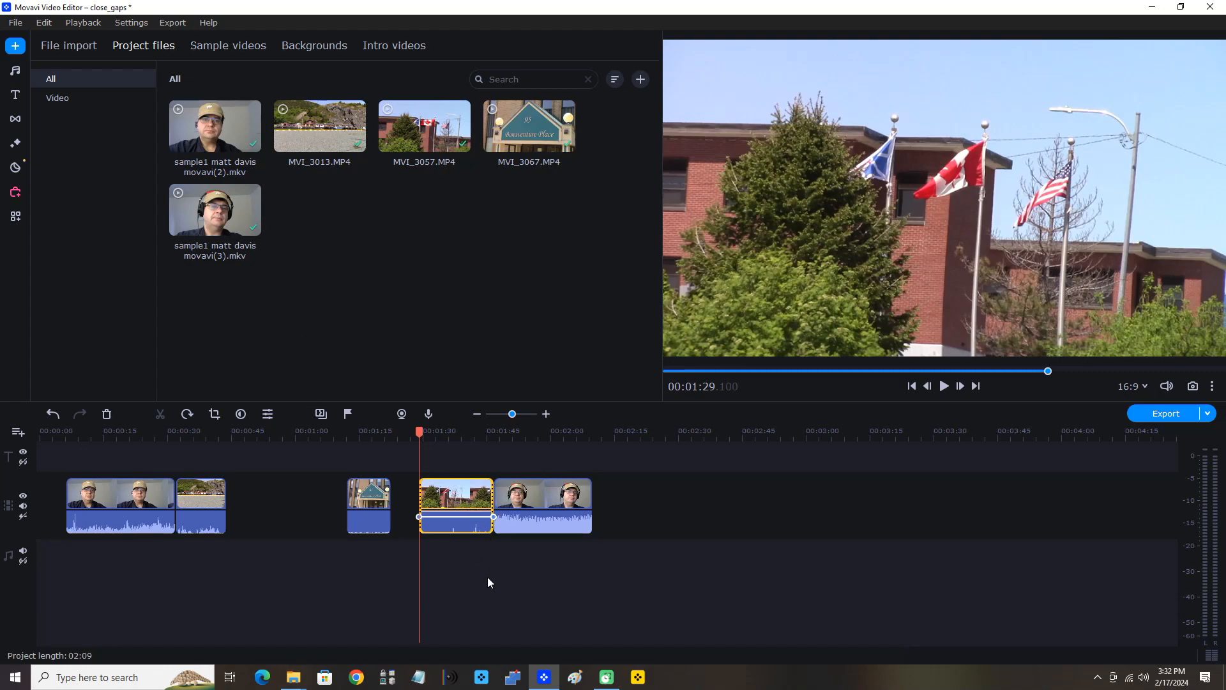
mouse_move(848, 536)
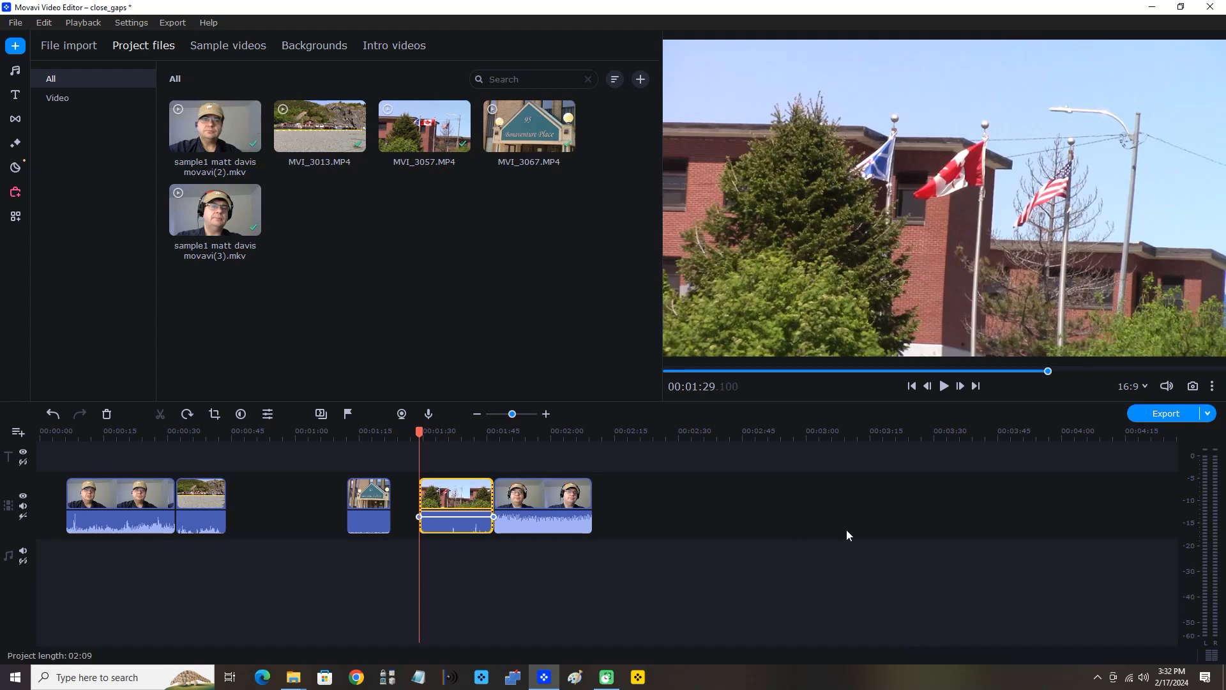
mouse_move(266, 506)
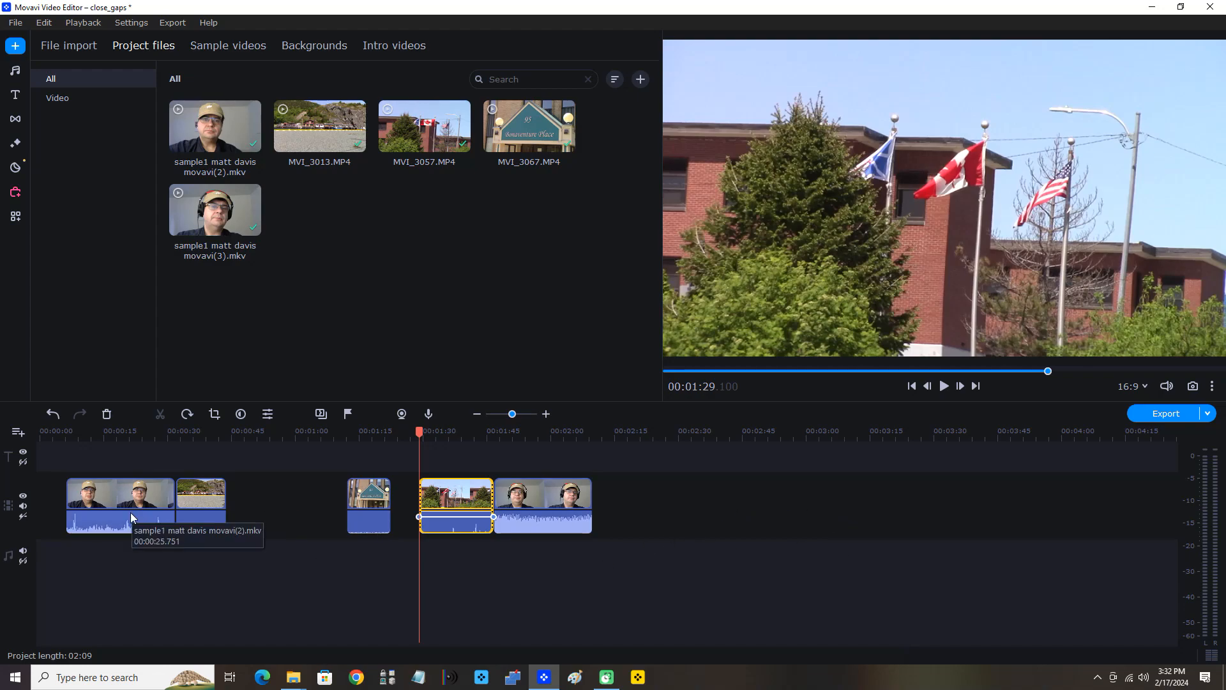
mouse_move(304, 500)
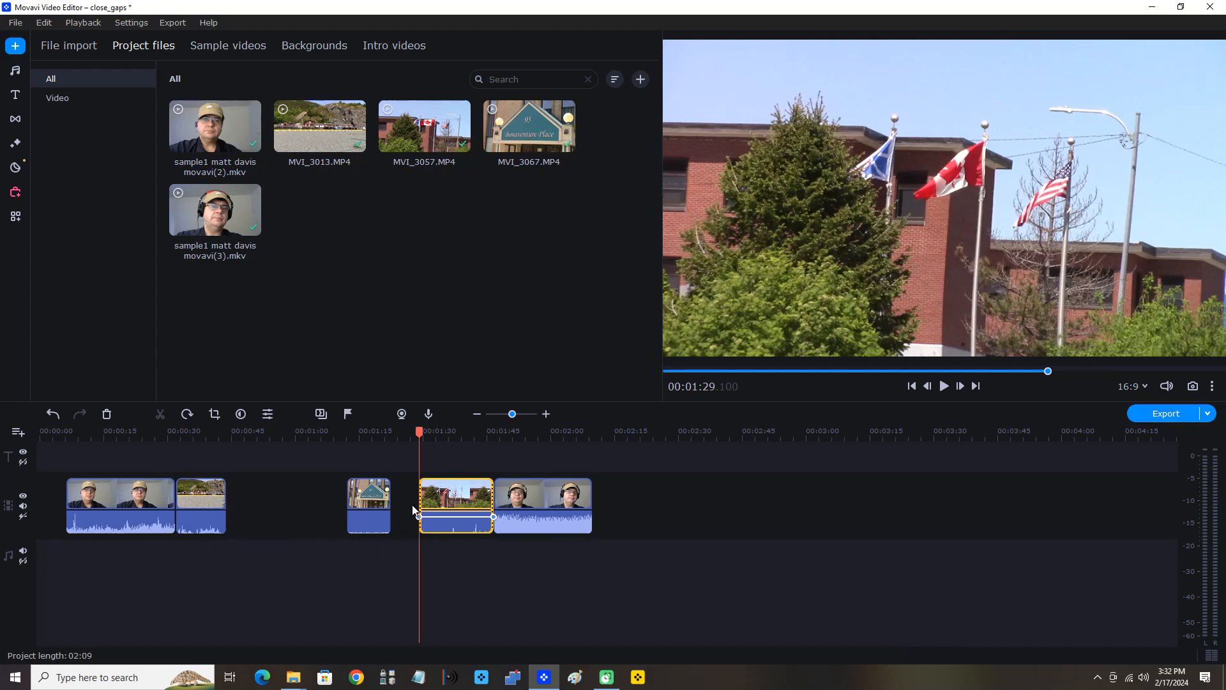
mouse_move(188, 107)
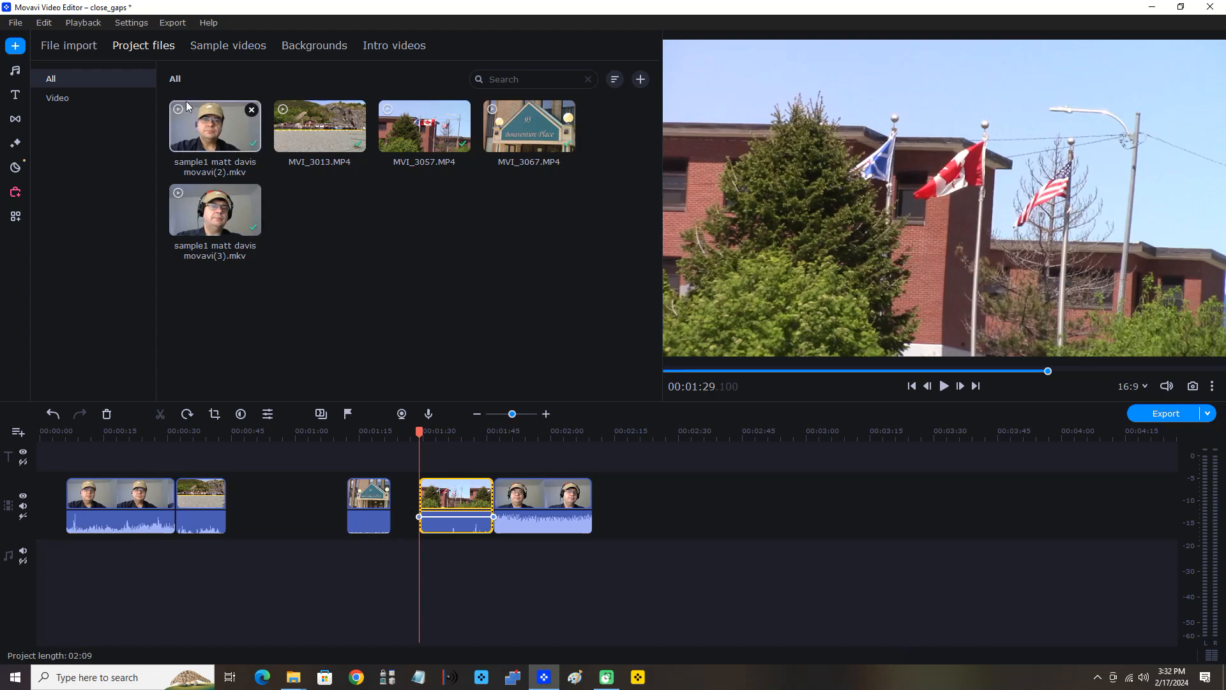
left_click(43, 22)
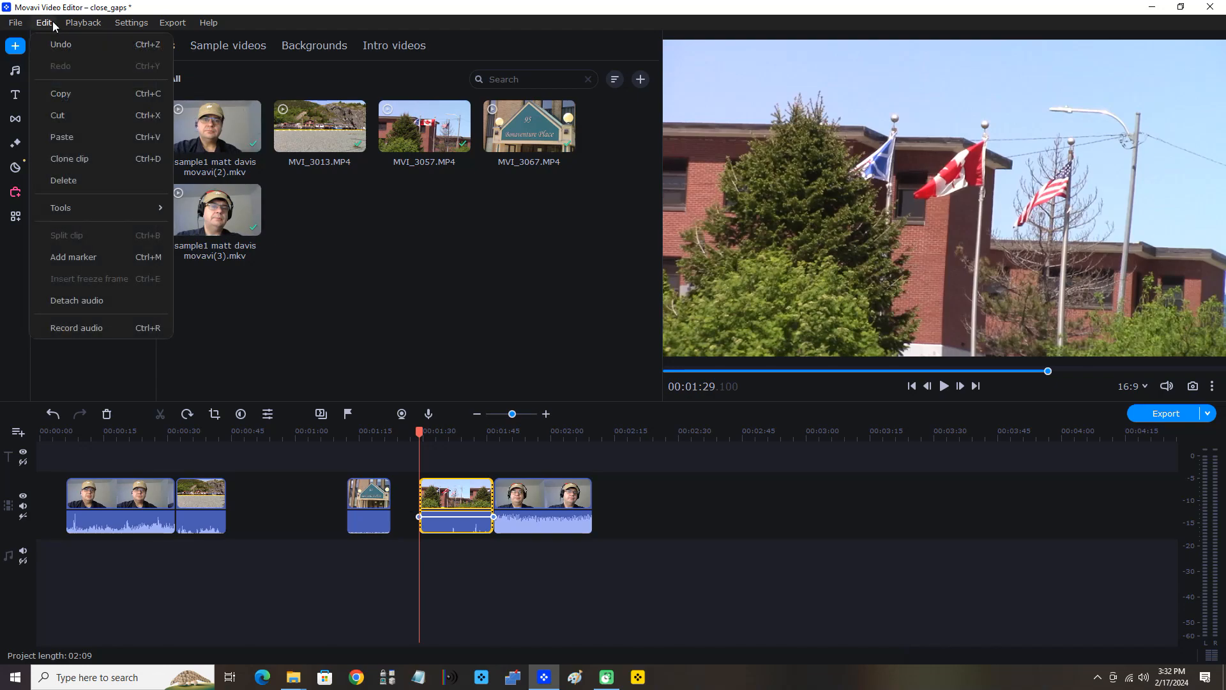
left_click(44, 22)
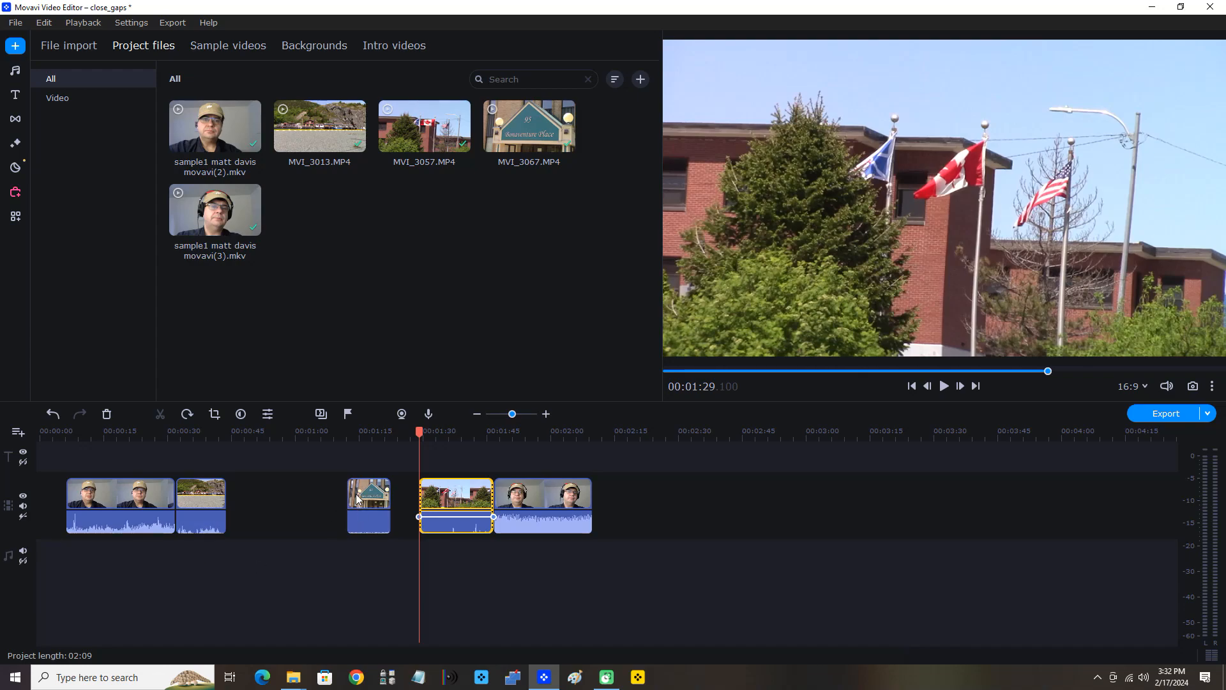
mouse_move(456, 505)
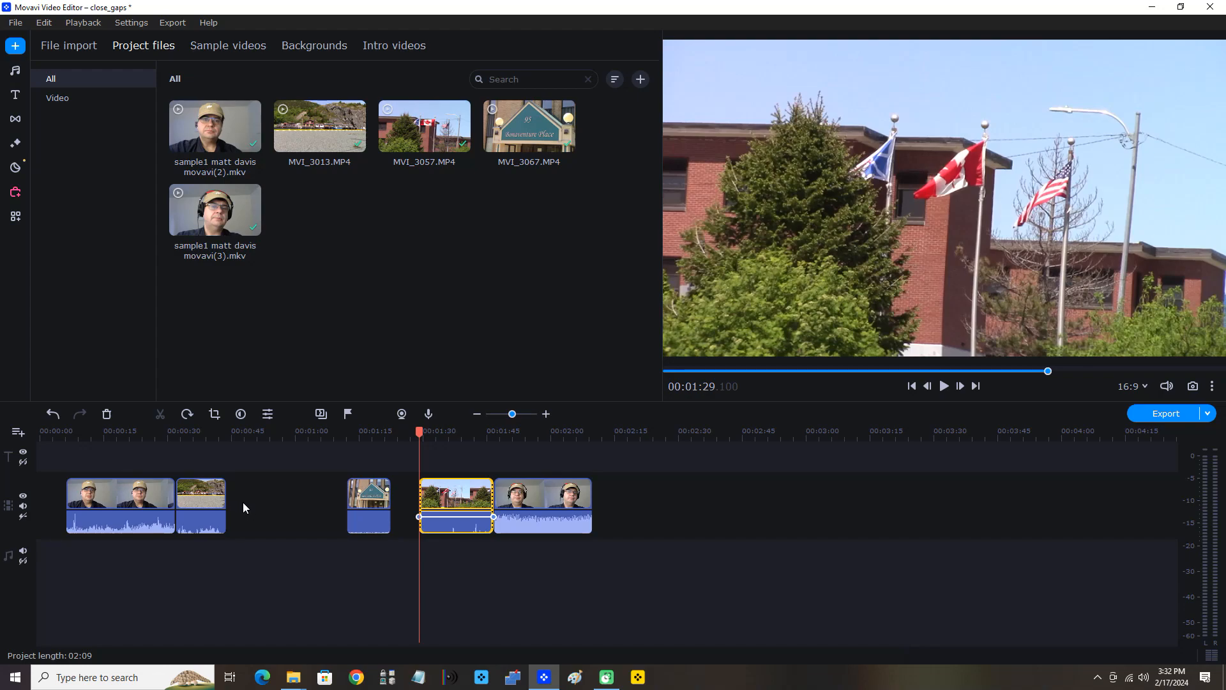
left_click(405, 504)
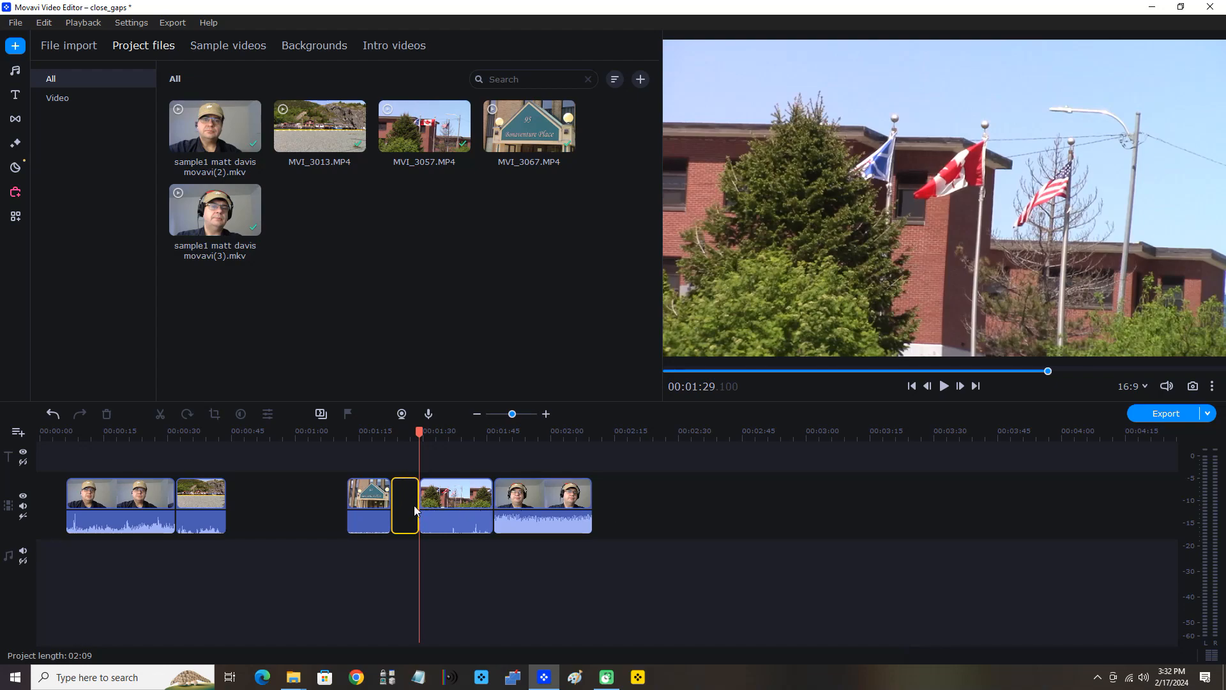
mouse_move(413, 512)
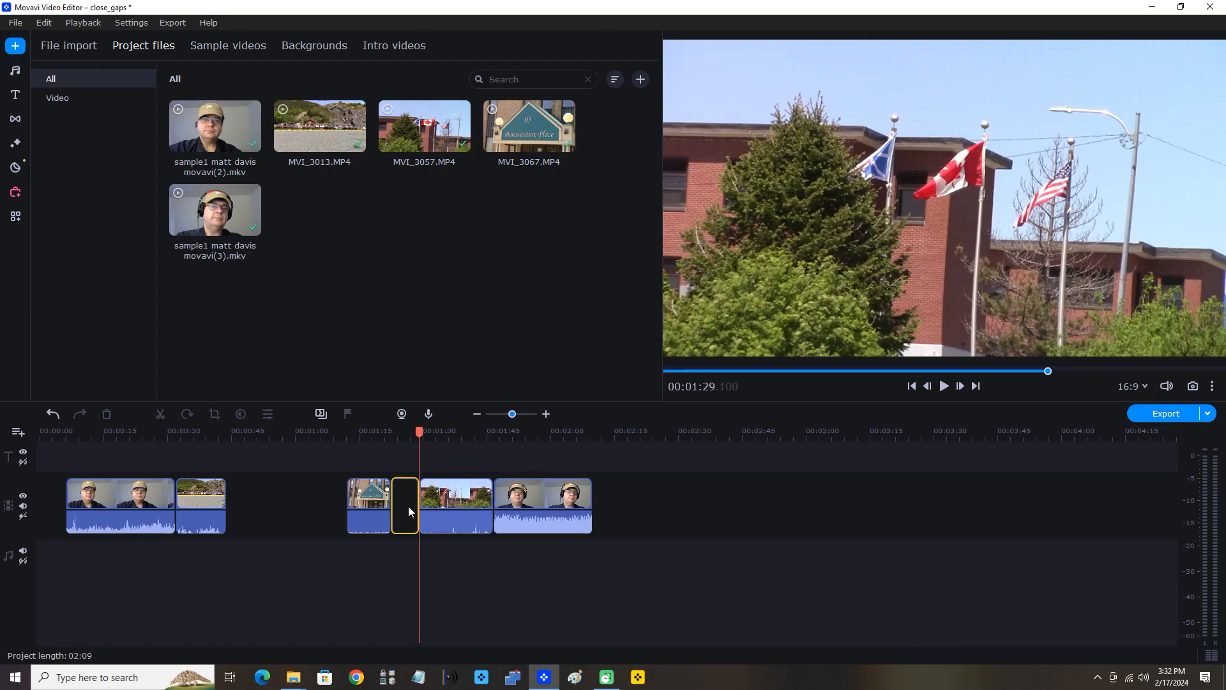
Delete all gaps so the five clips run back to back from the track start (1:29)
right_click(405, 504)
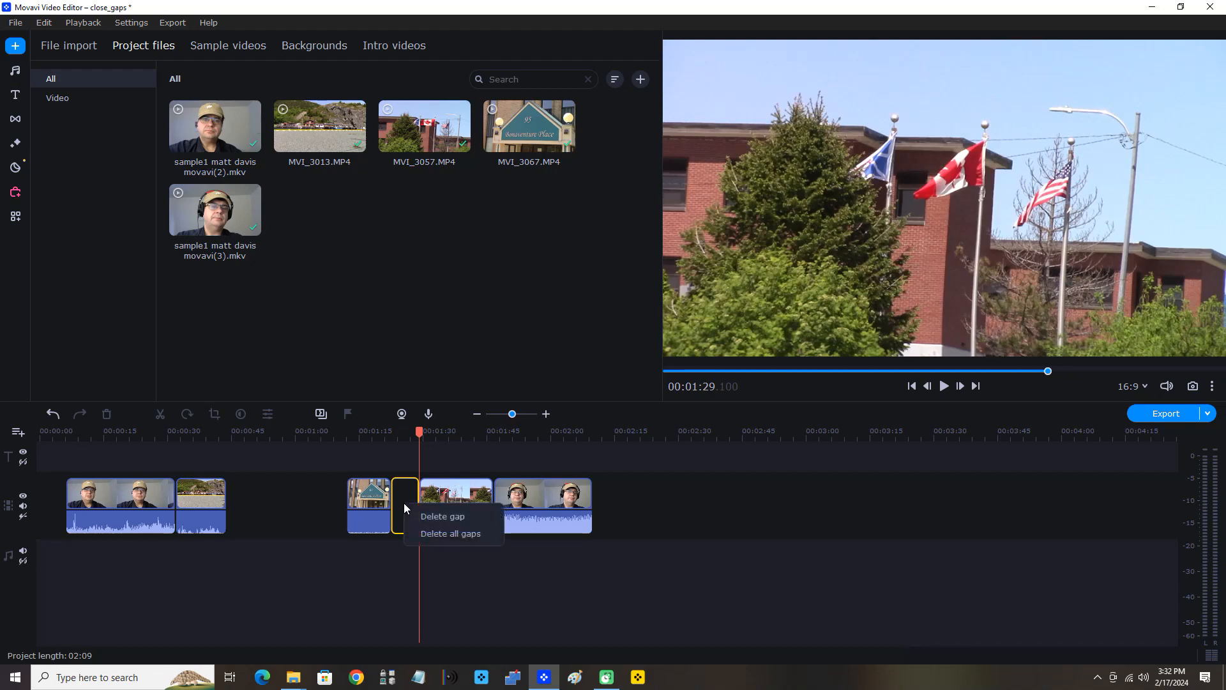
left_click(451, 534)
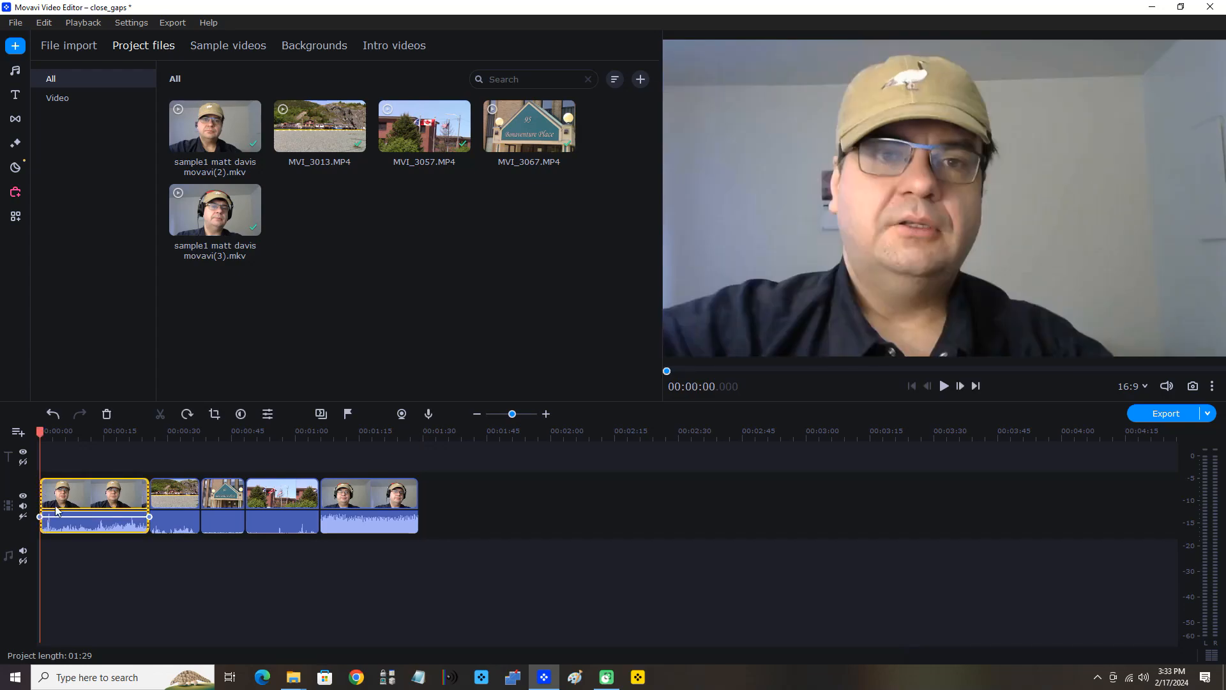
mouse_move(626, 625)
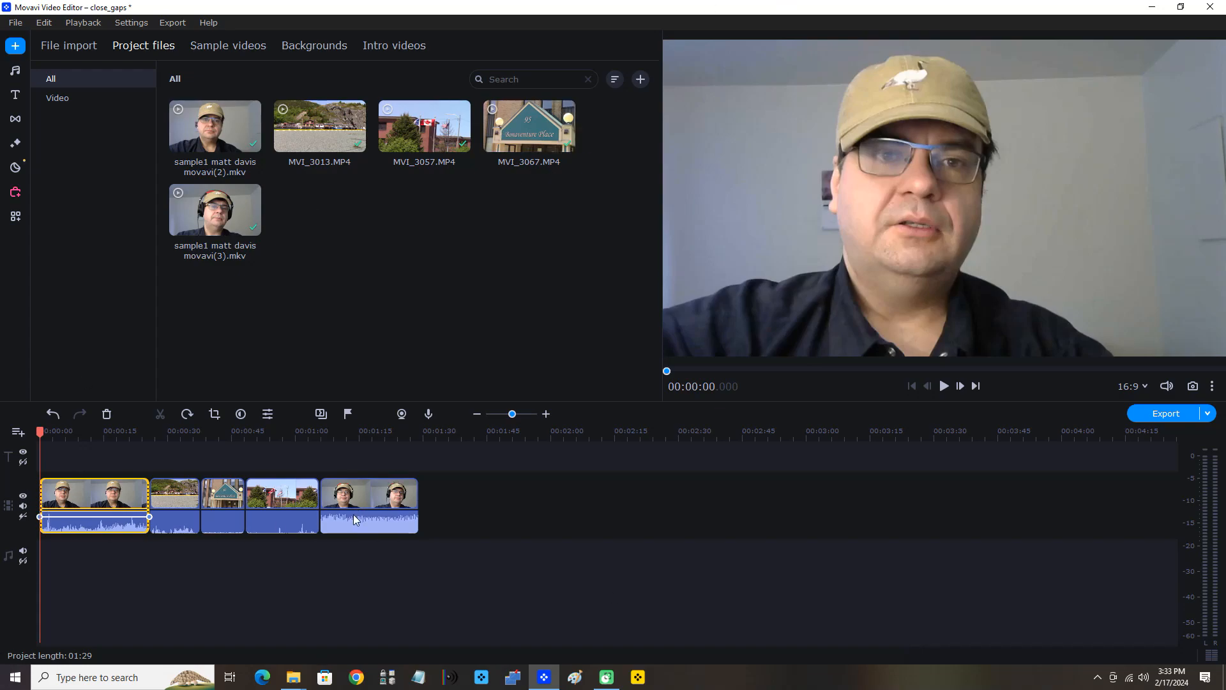
Drag the first clip to about 01:00 so the whole run of clips follows it
left_click_drag(368, 506, 608, 511)
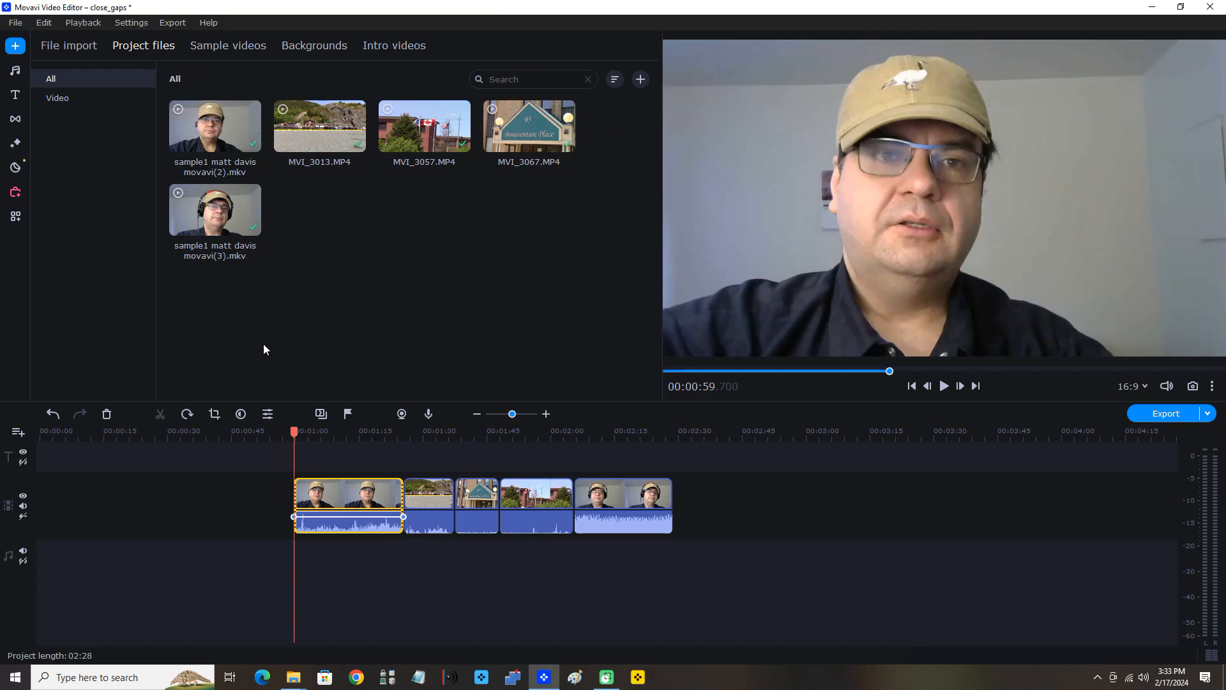
mouse_move(51, 516)
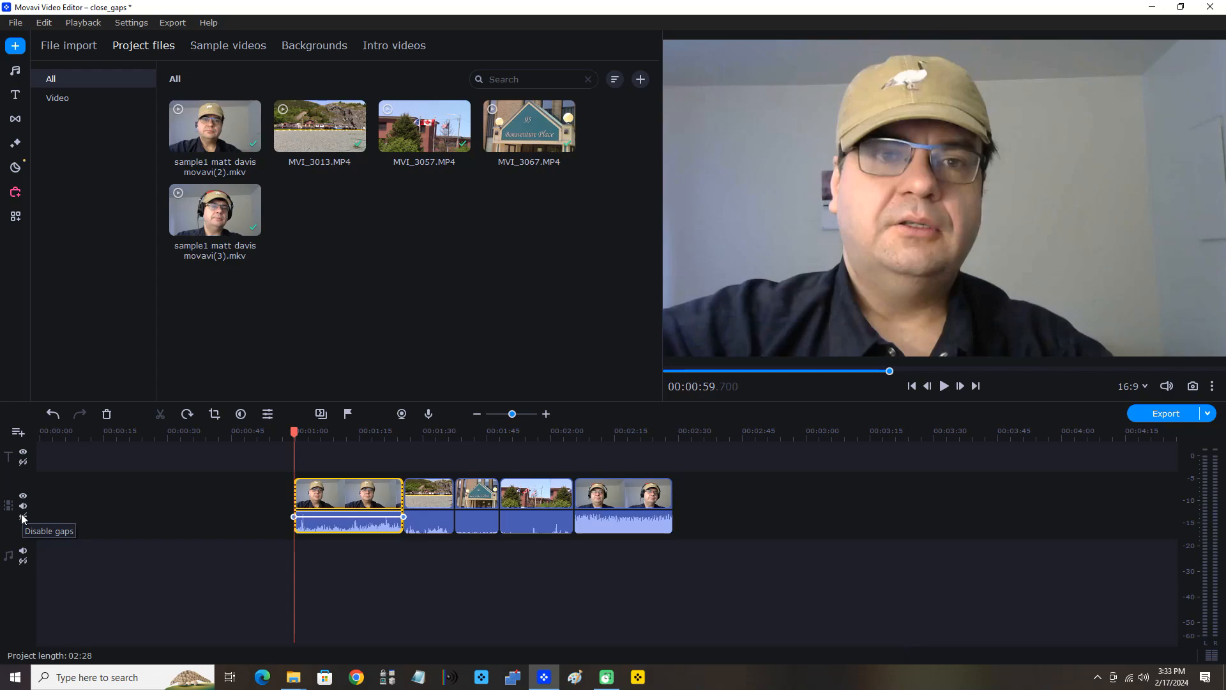
Toggle Disable gaps in the video track header so the clips snap back to zero
left_click(23, 516)
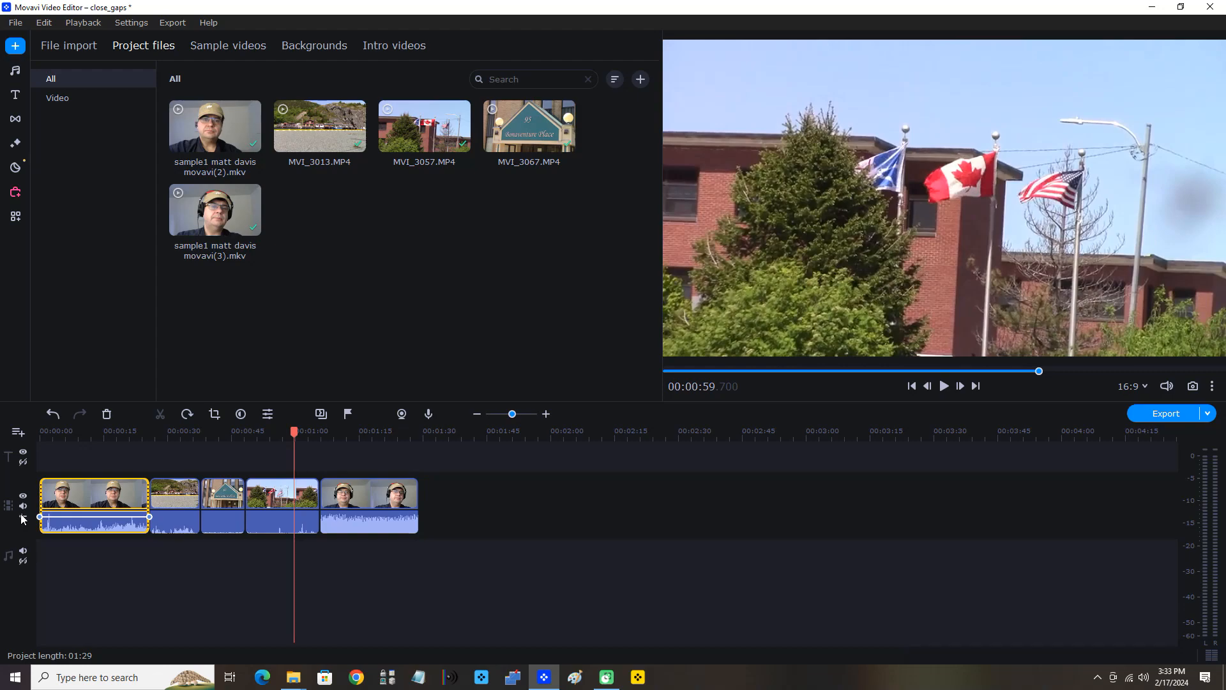